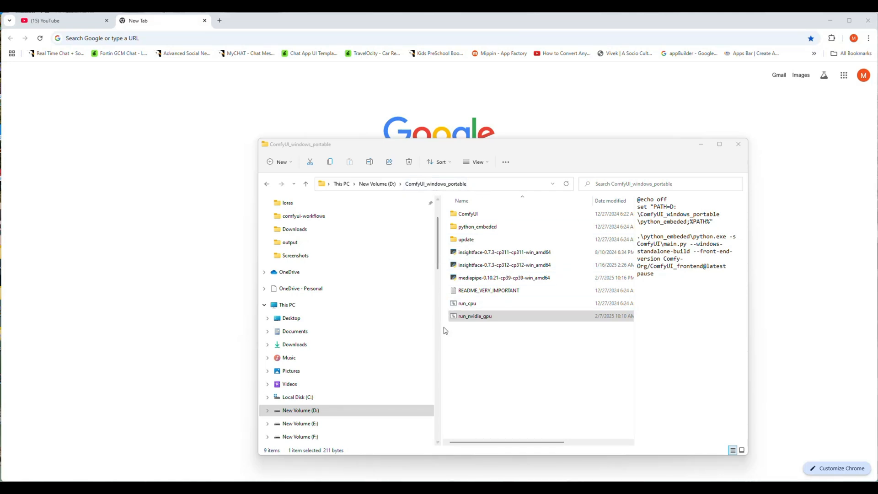
- Launch ComfyUI with run_nvidia_gpu.bat and close the portable folder window
right_click(474, 316)
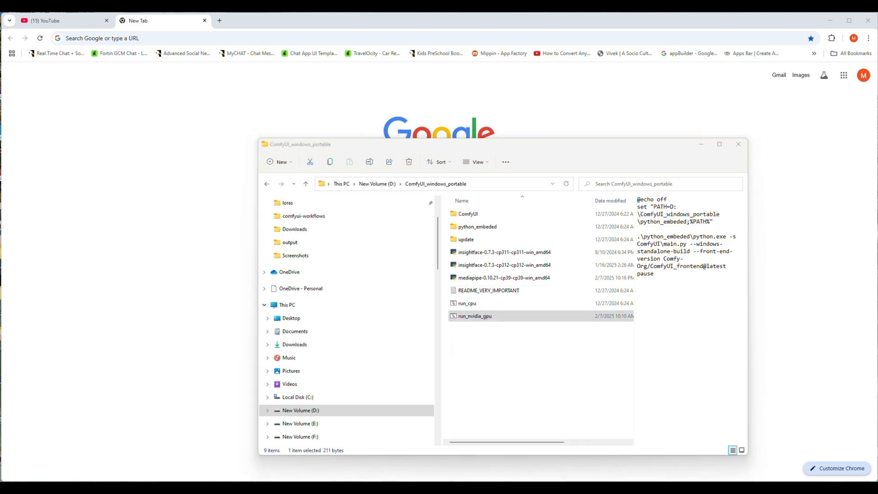
double_click(474, 316)
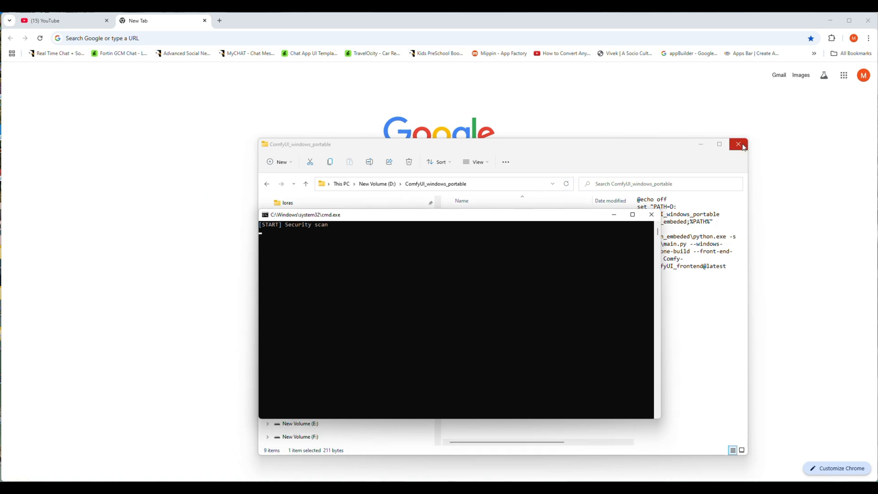
left_click(739, 144)
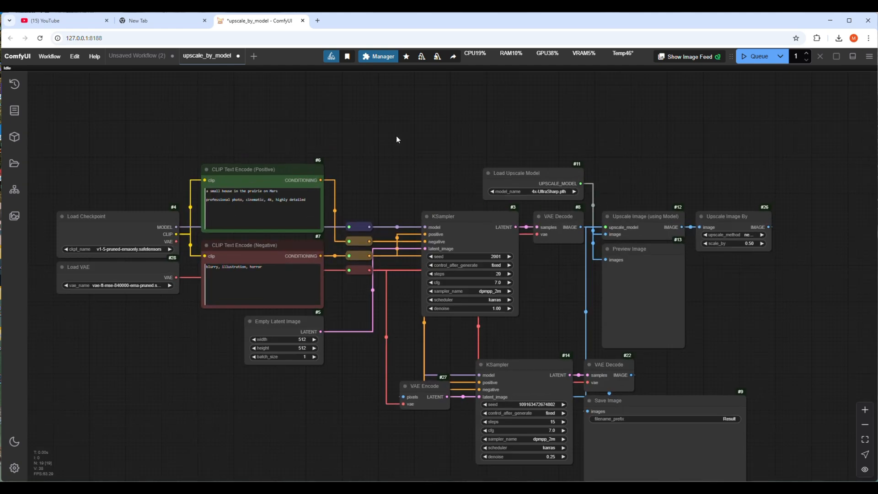
- Rearrange the upscale_by_model layout and set the upscale model to 4x-UltraSharp.pth
left_click_drag(397, 140, 398, 90)
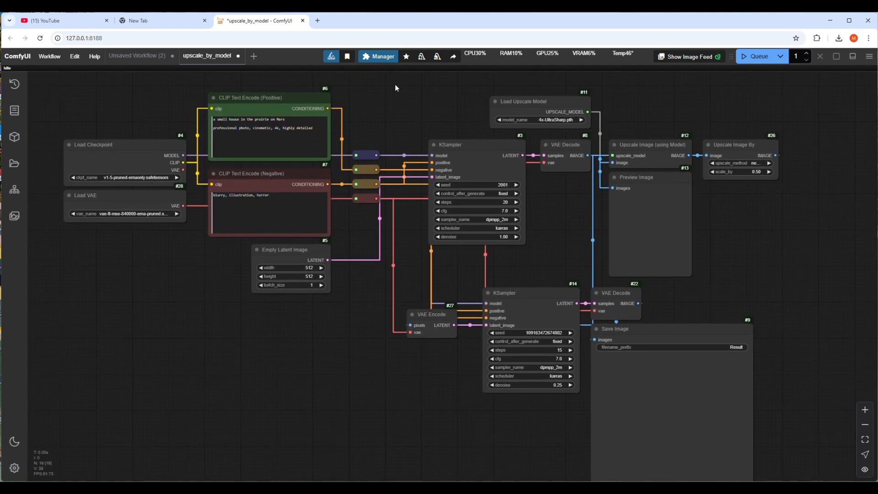
left_click_drag(92, 144, 80, 121)
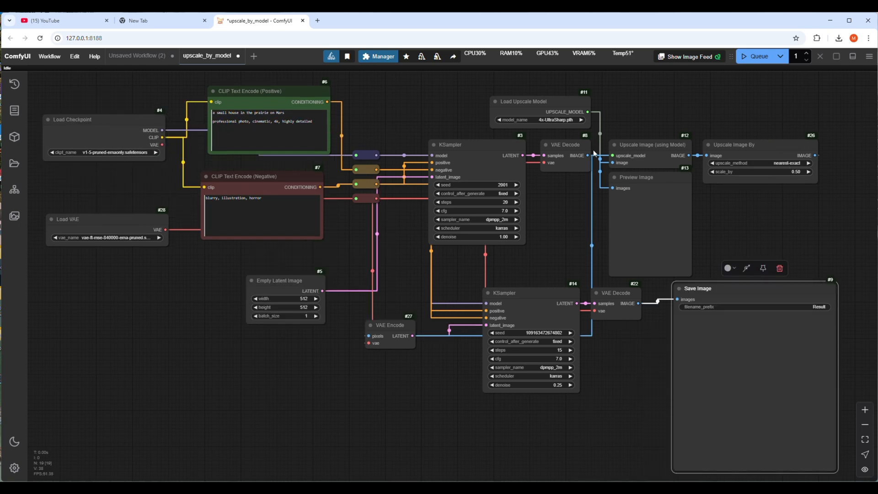
left_click(555, 120)
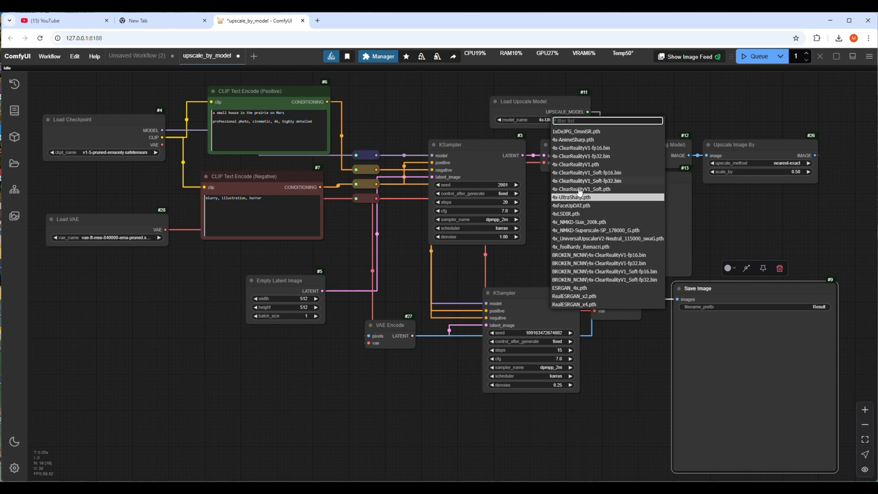
left_click(571, 197)
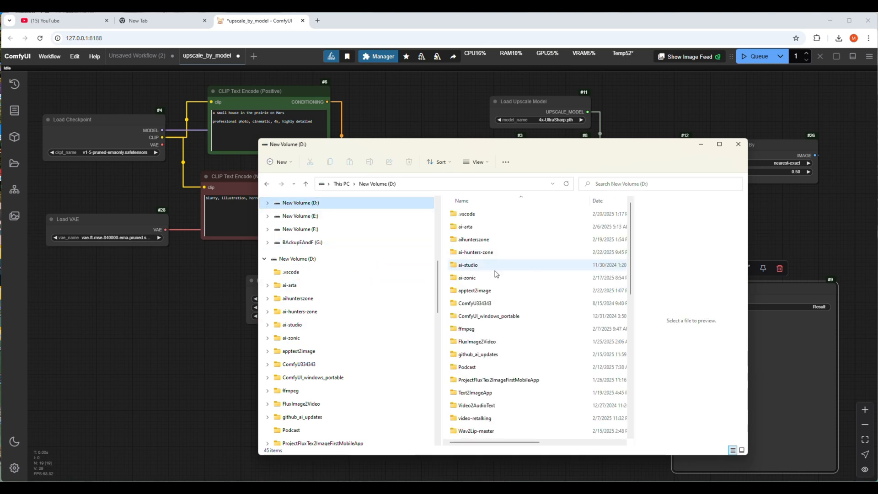
- Browse to ComfyUI_windows_portable/ComfyUI/models/upscale_models, select 4x-UltraSharp.pth, and close Explorer
double_click(488, 316)
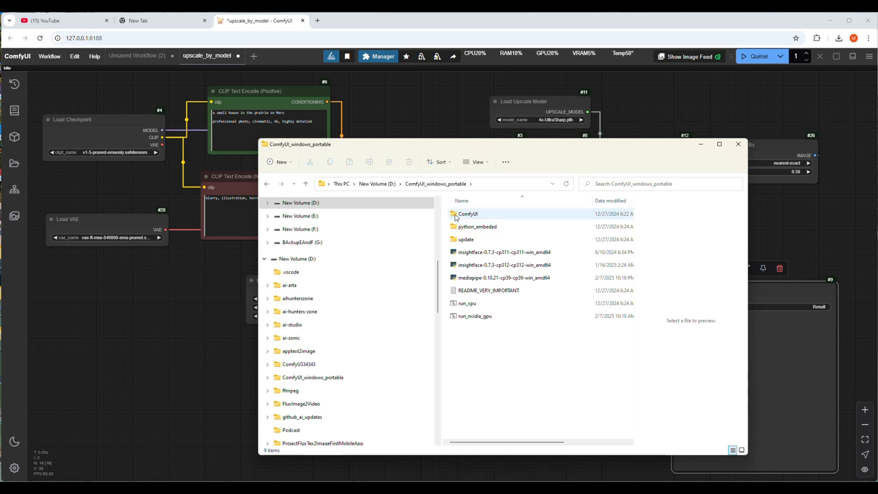
double_click(467, 214)
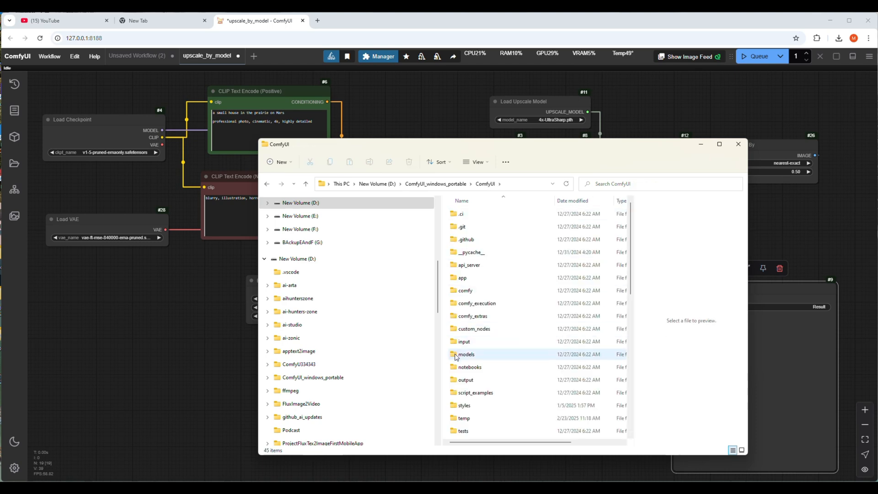
double_click(466, 354)
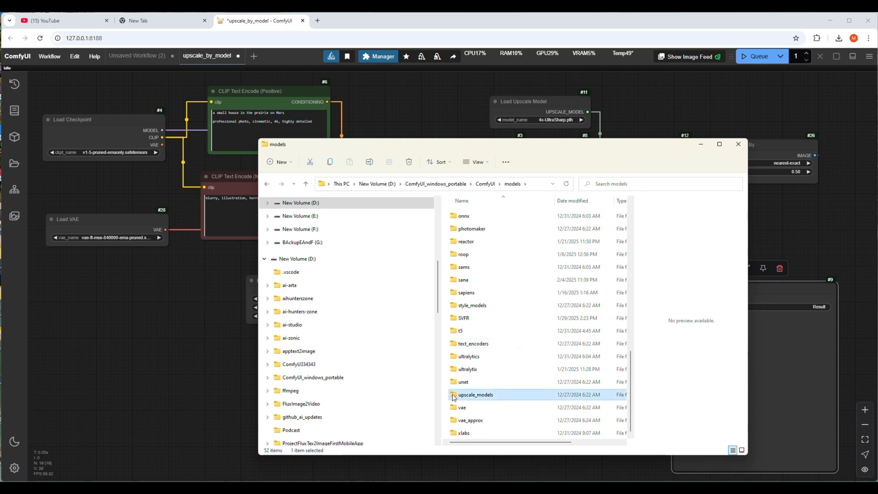
double_click(475, 394)
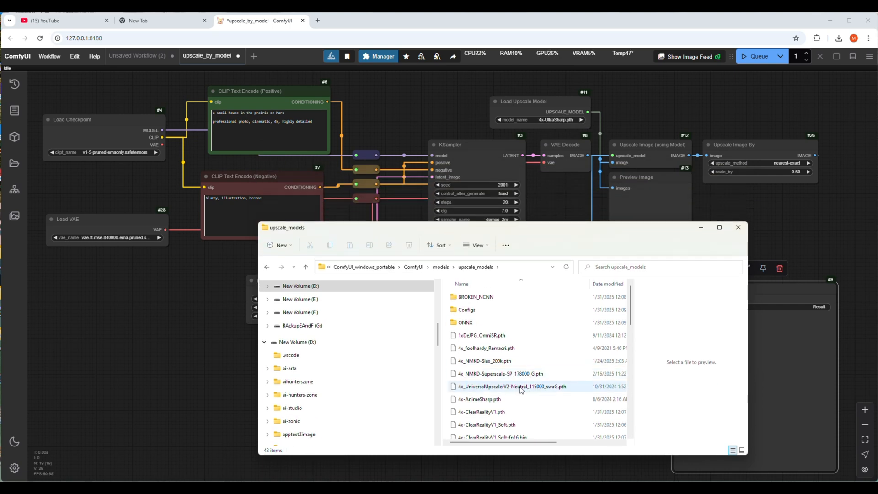
scroll("down", 3)
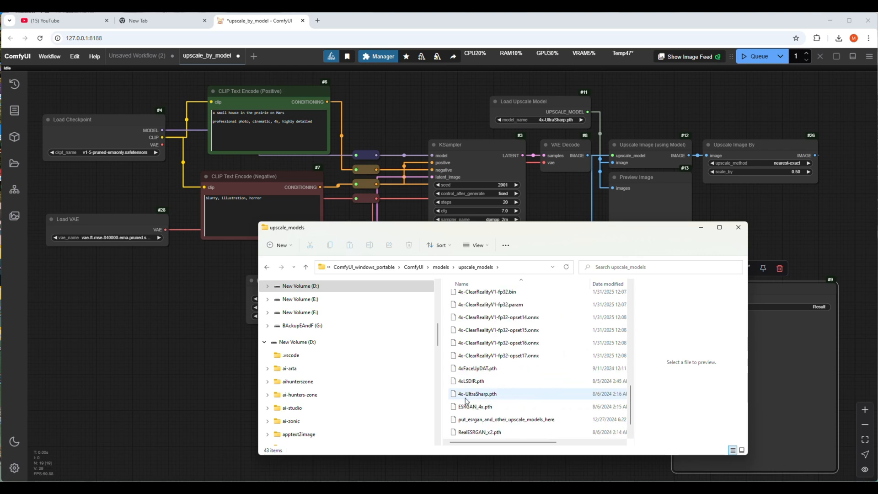
mouse_move(467, 399)
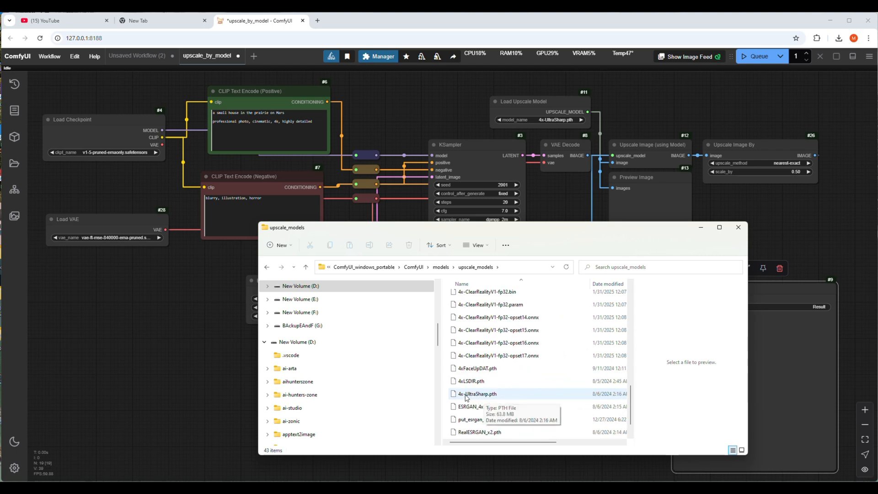
left_click(477, 394)
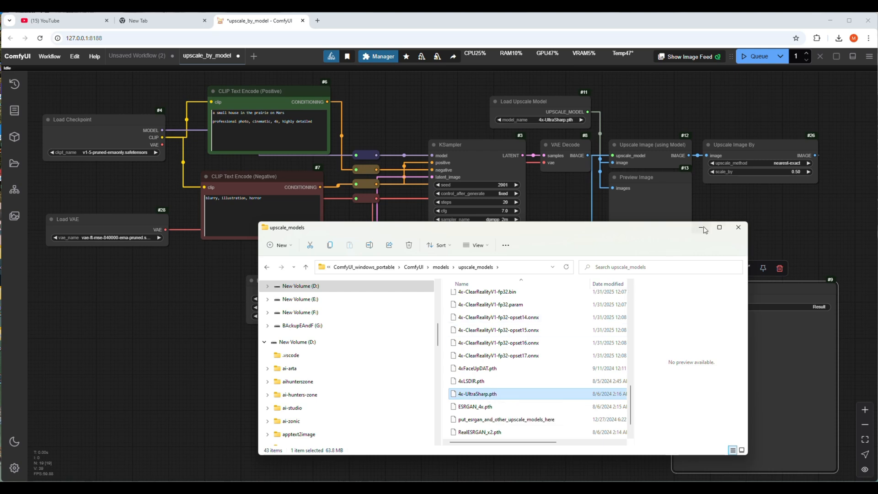
left_click(739, 228)
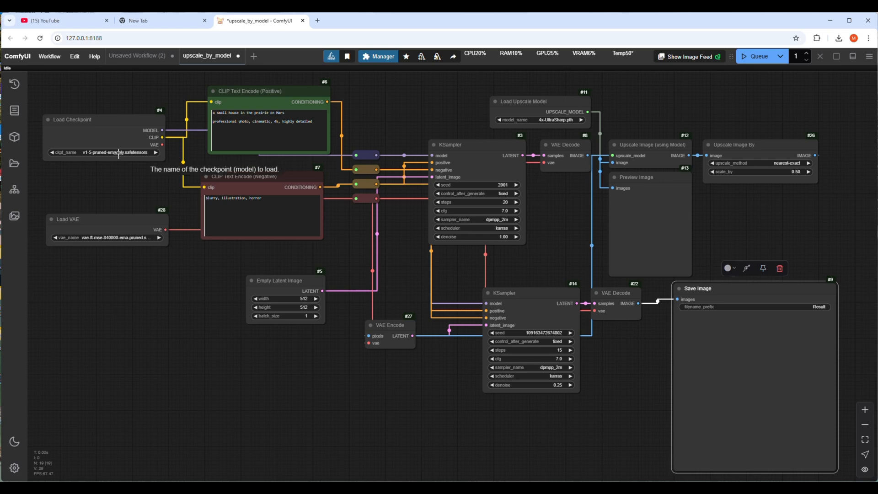
- Switch the checkpoint to dreamshaper_8.safetensors and keep vae-ft-mse-840000-ema-pruned.ckpt as VAE
left_click(104, 153)
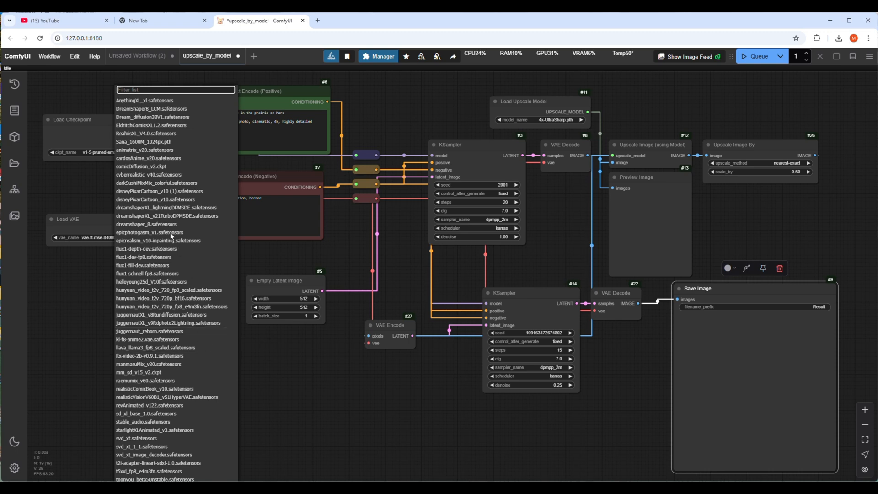
mouse_move(155, 200)
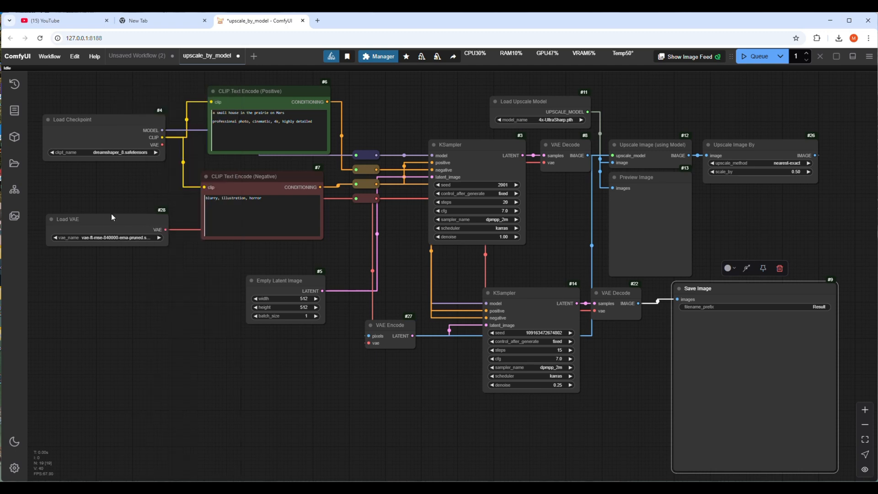
left_click(105, 237)
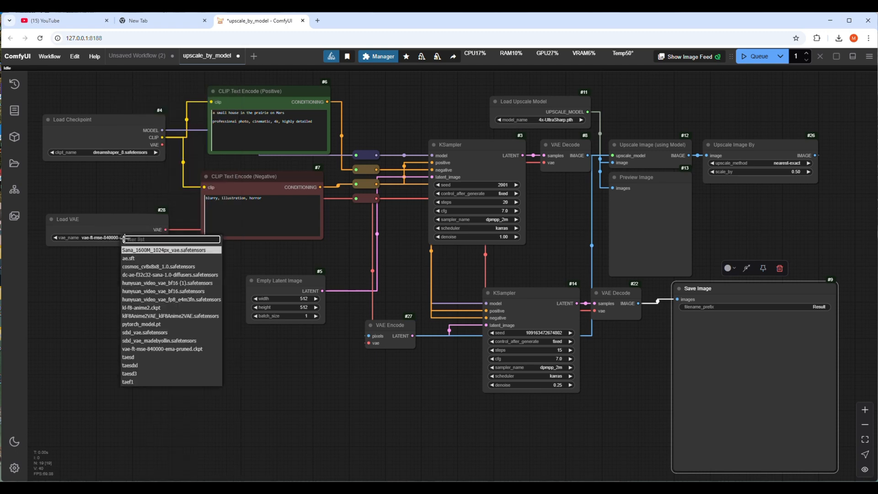
mouse_move(188, 329)
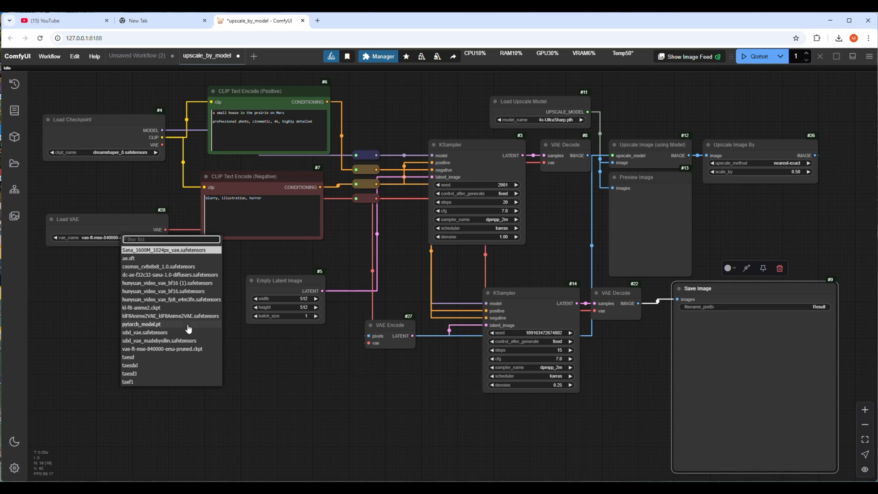
left_click(162, 349)
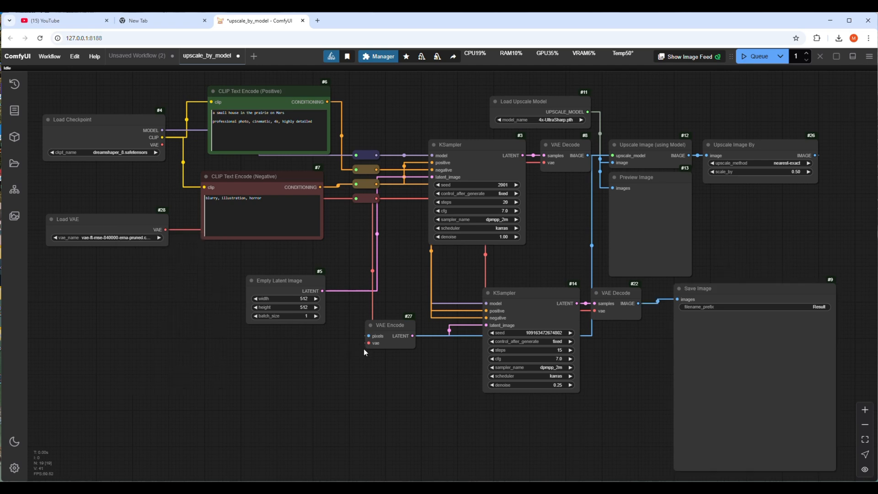
mouse_move(672, 70)
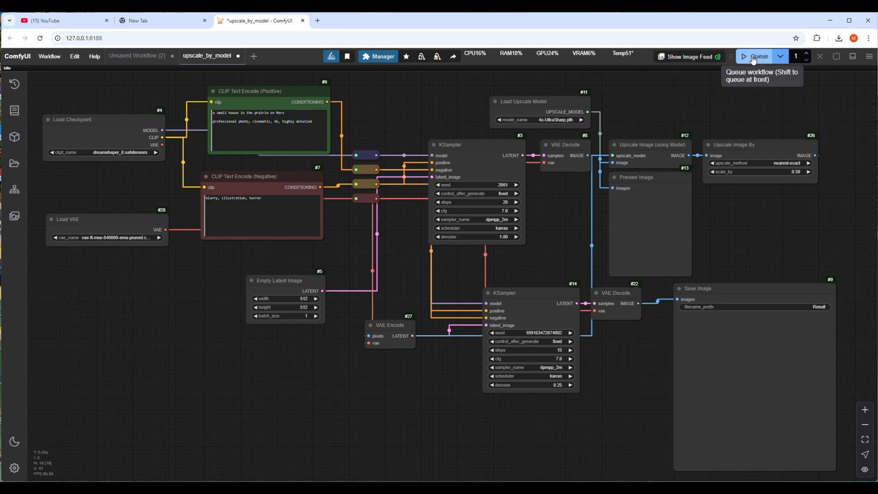
- Queue the upscale workflow and view the 512×512 preview and 1024×1024 saved Mars house images
left_click(757, 56)
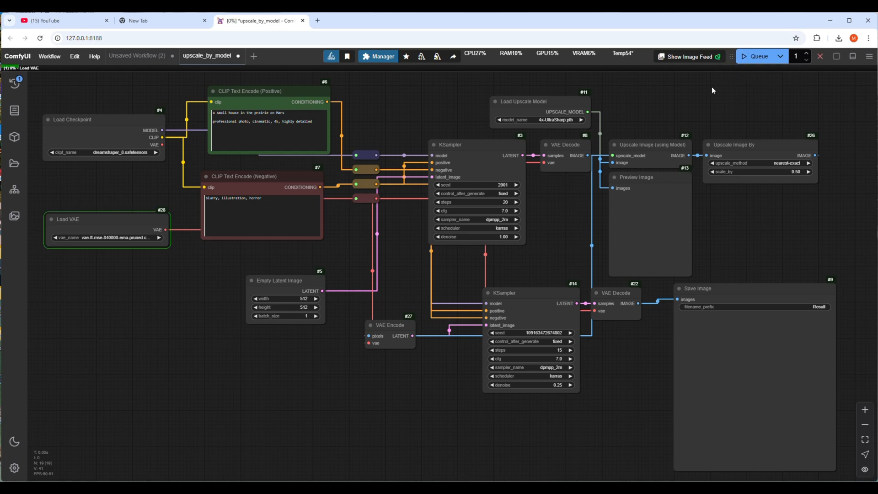
left_click(757, 56)
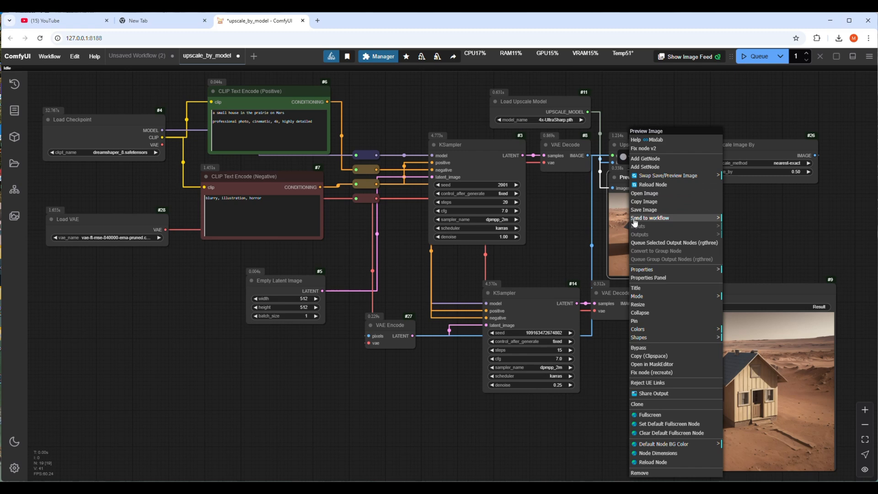
left_click(644, 193)
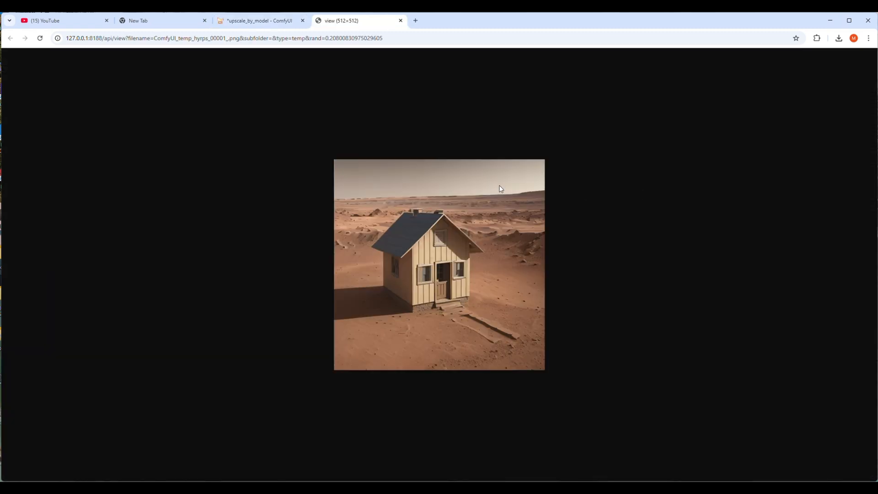
mouse_move(511, 248)
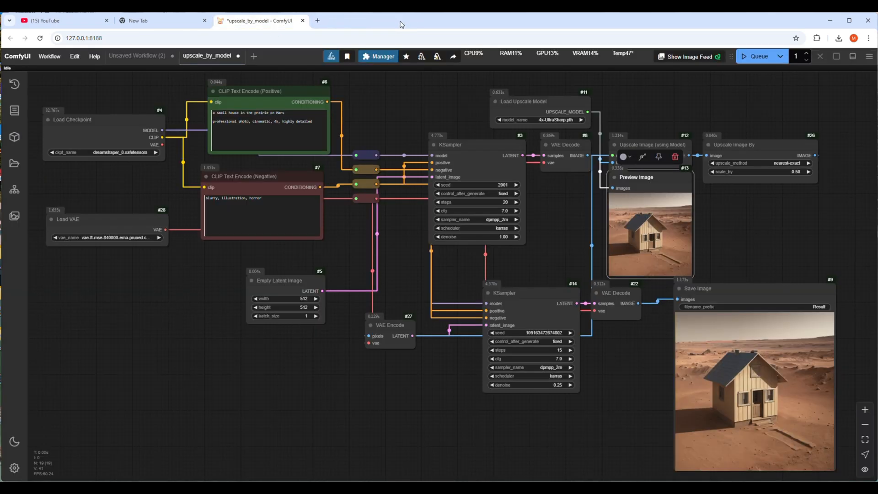
right_click(697, 288)
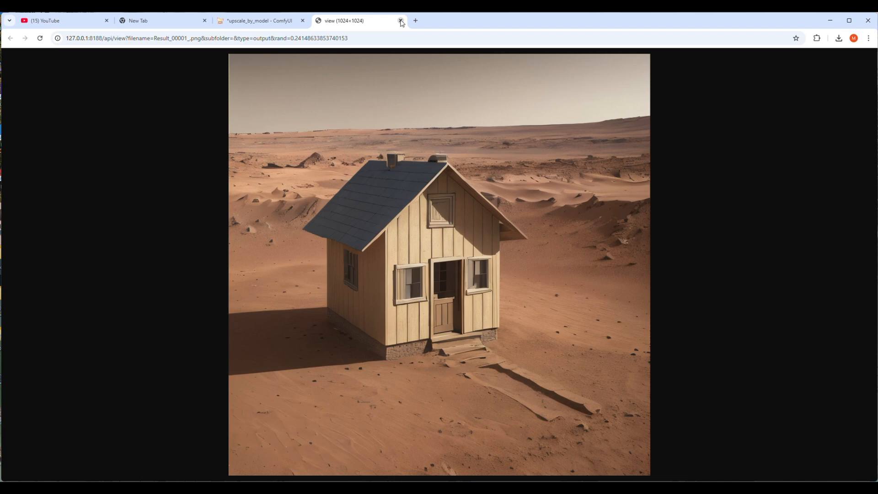
left_click(401, 21)
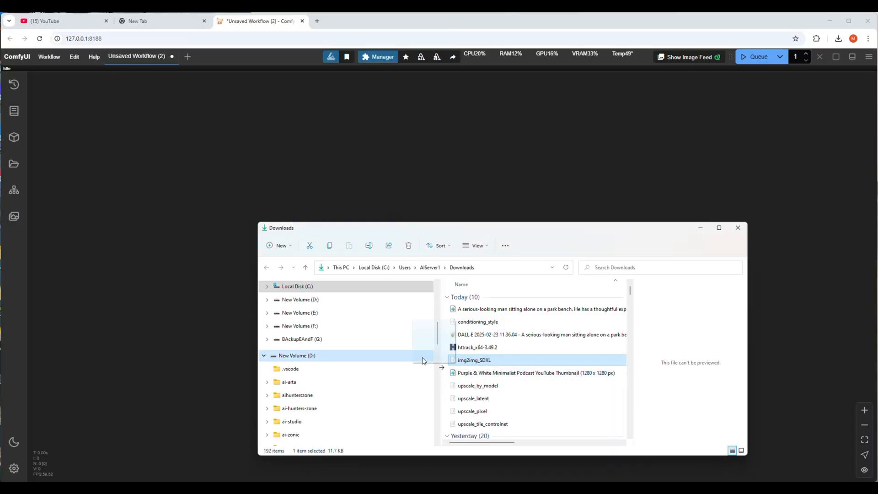
double_click(474, 360)
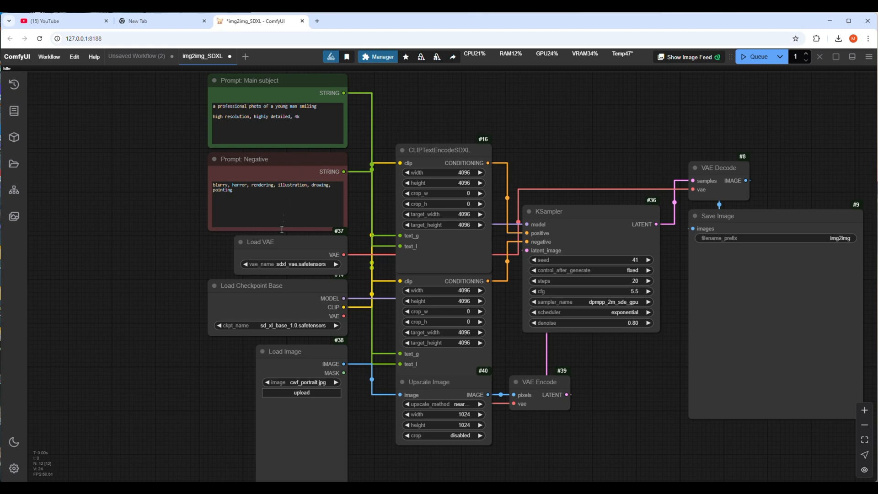
left_click(290, 264)
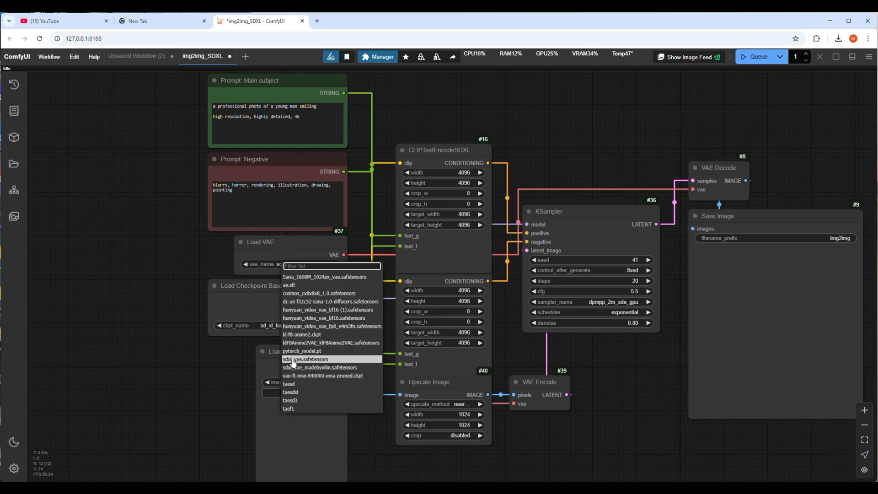
left_click(306, 359)
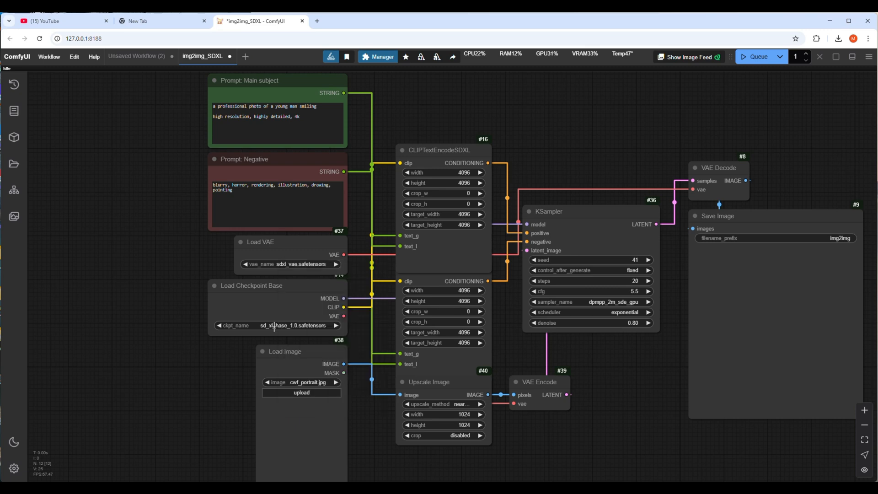
left_click(275, 325)
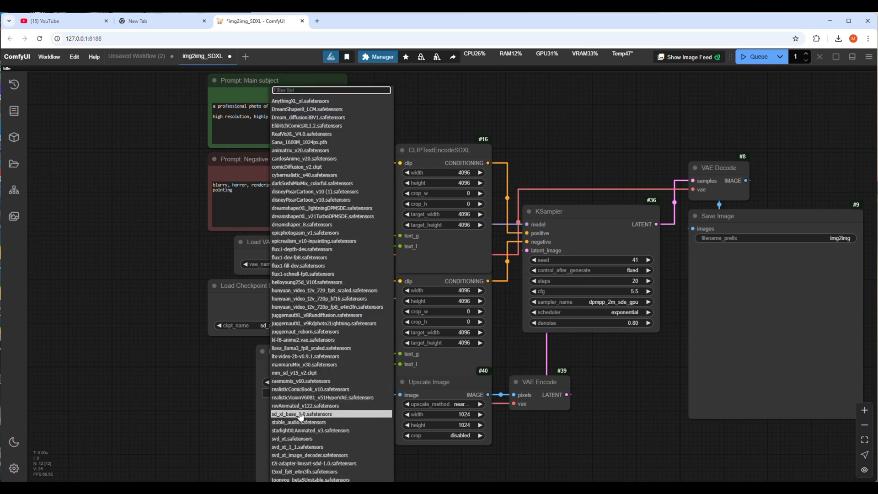
left_click(302, 413)
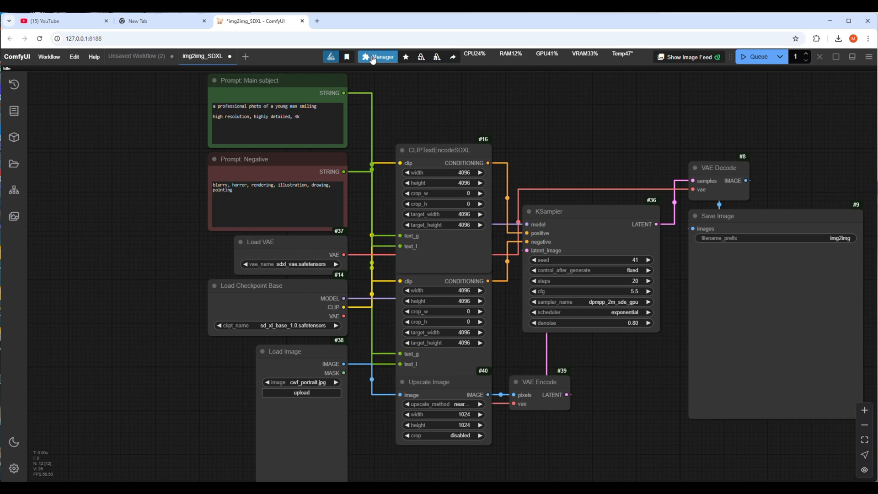
mouse_move(383, 56)
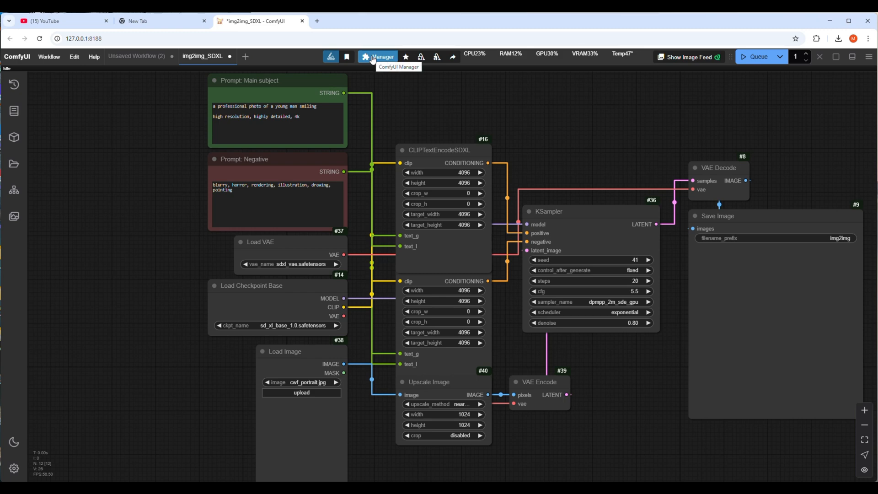
left_click(378, 56)
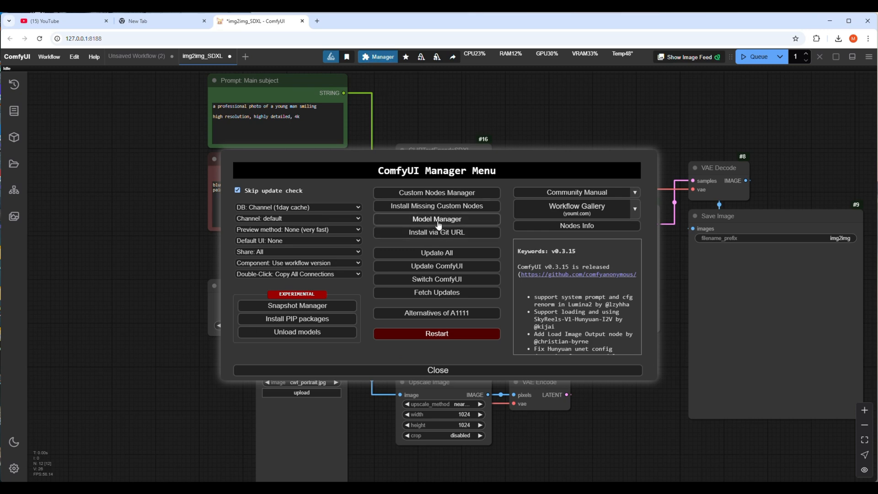
left_click(436, 219)
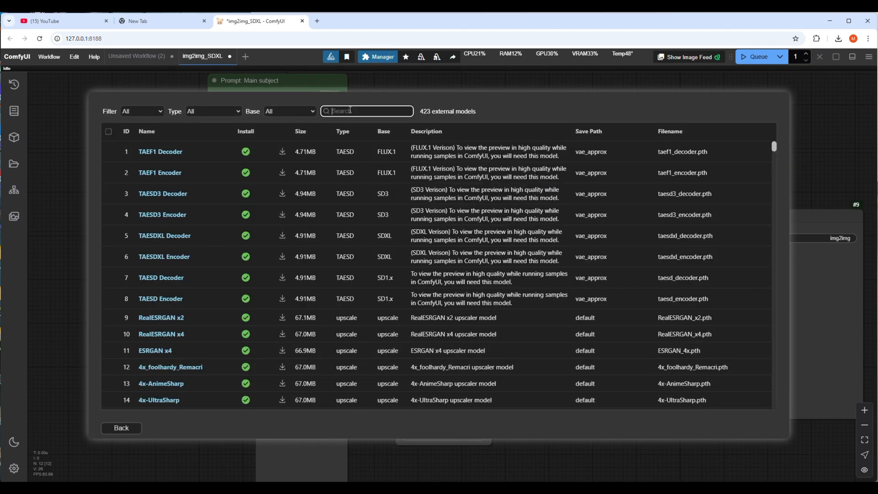
type("sdxl")
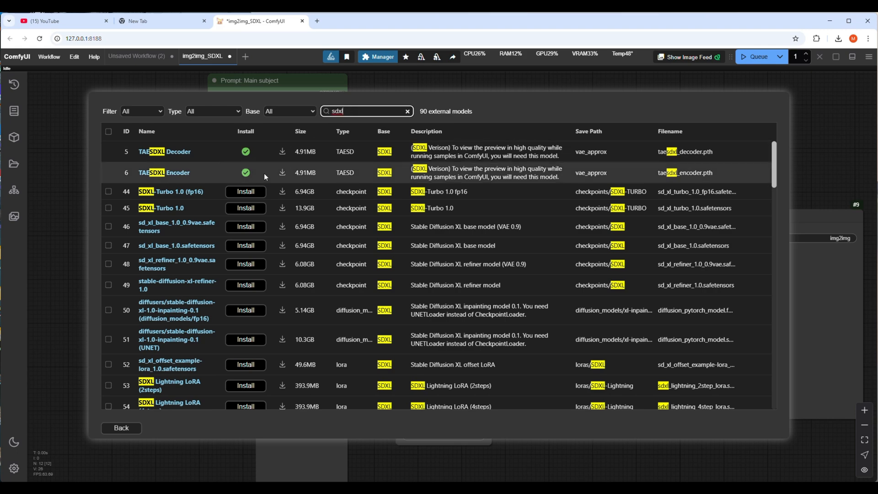
mouse_move(203, 312)
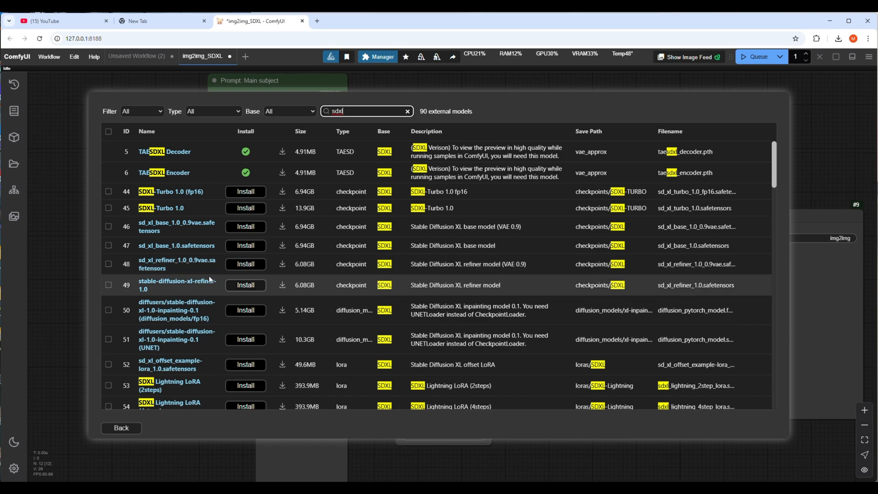
scroll("down", 3)
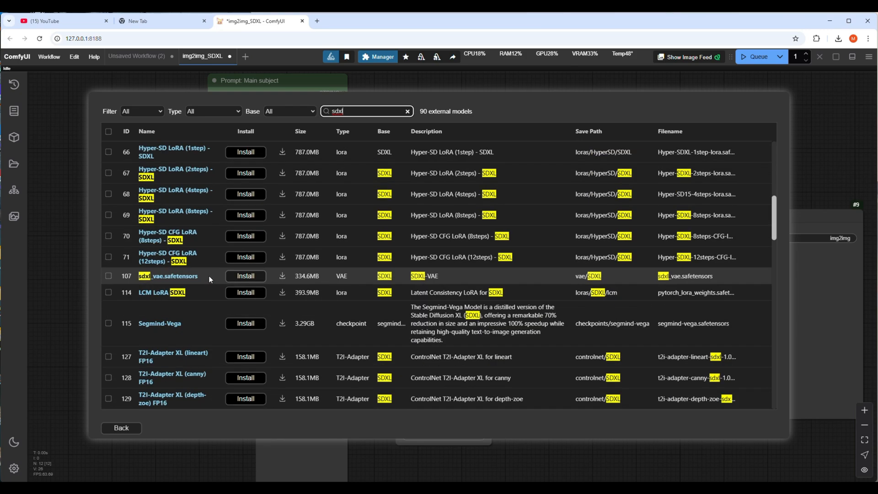
scroll("down", 3)
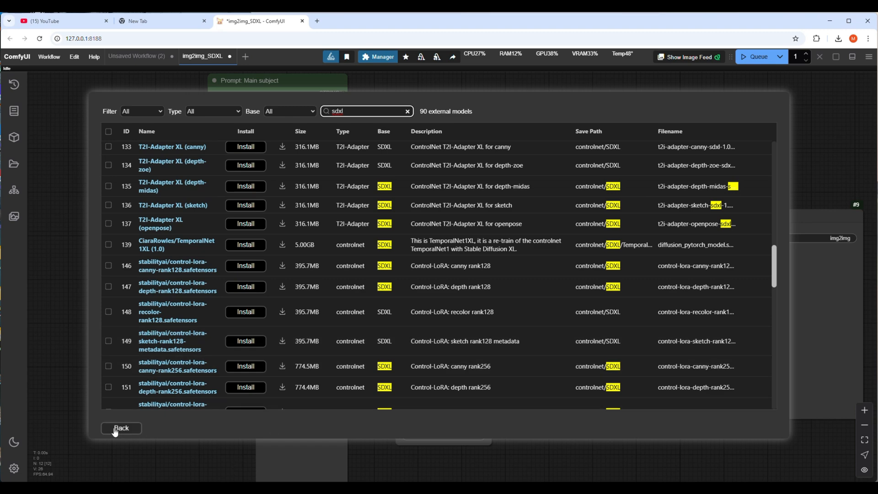
left_click(121, 428)
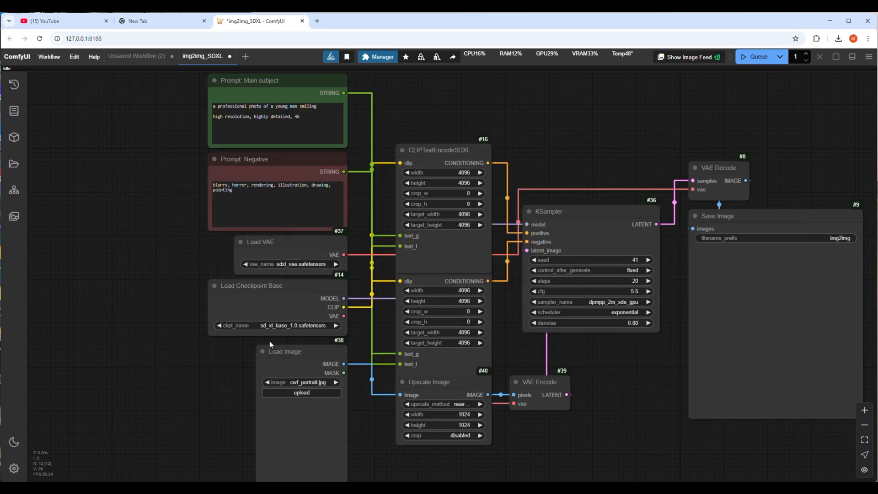
mouse_move(357, 394)
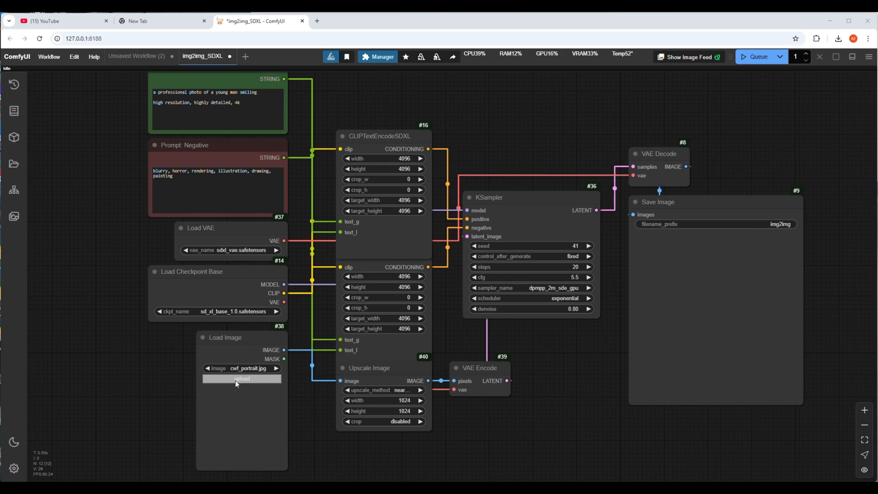
- Start uploading a new input image from the Load Image node
left_click(242, 379)
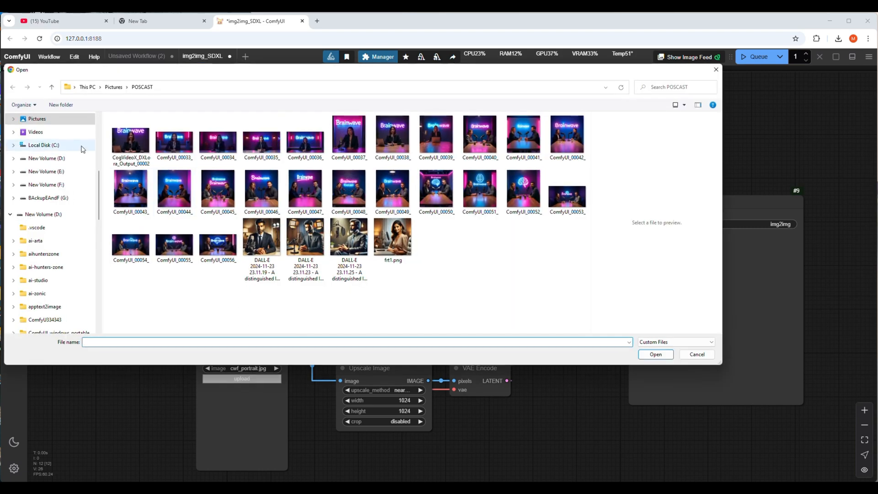
mouse_move(57, 135)
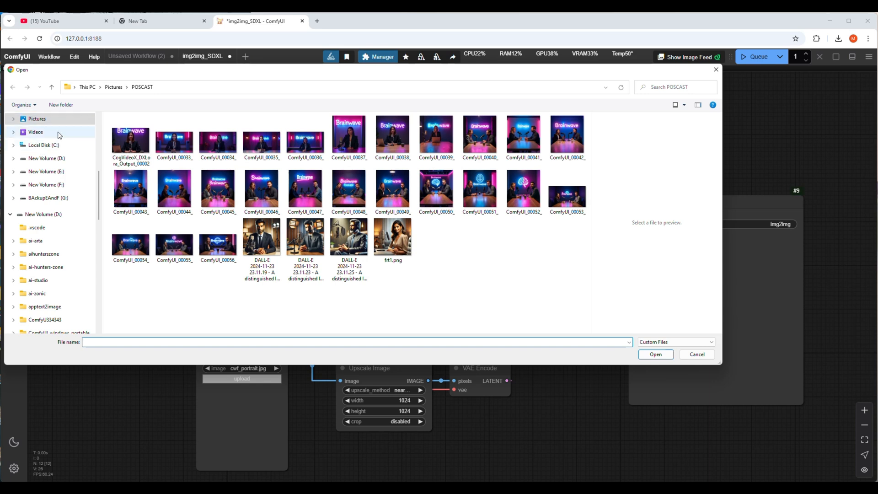
- Load the serious park-bench man photo from Downloads into Load Image
left_click(40, 161)
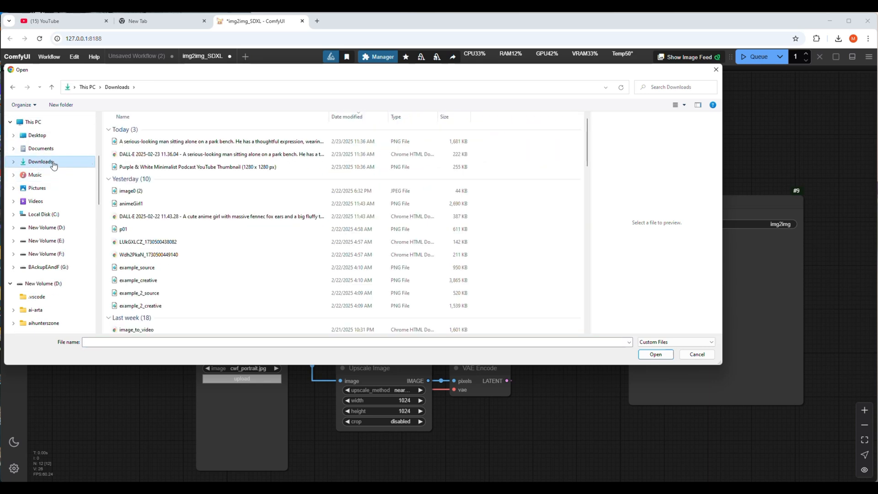
left_click(220, 141)
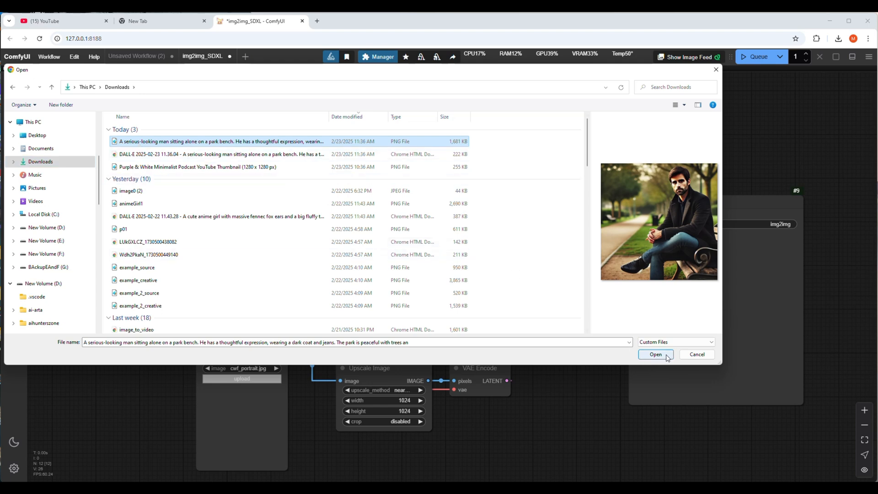
left_click(656, 354)
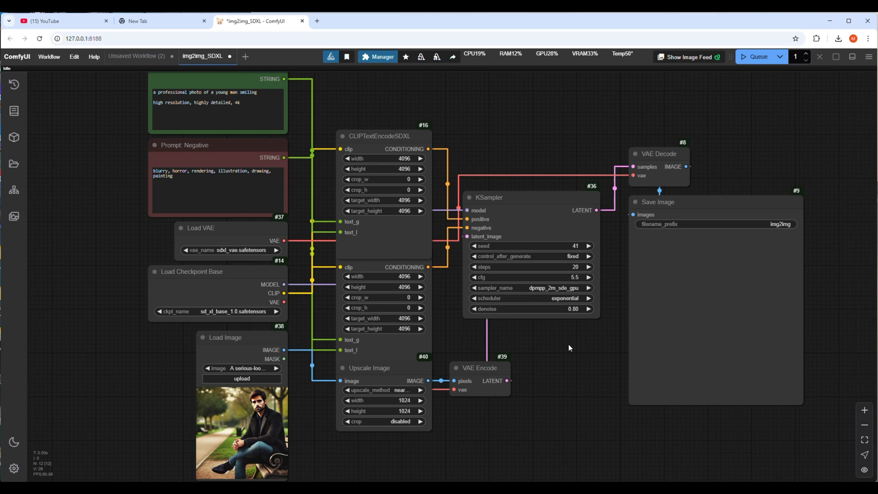
- Queue img2img_SDXL to get a smiling bench man, then open the image upload picker
left_click(156, 93)
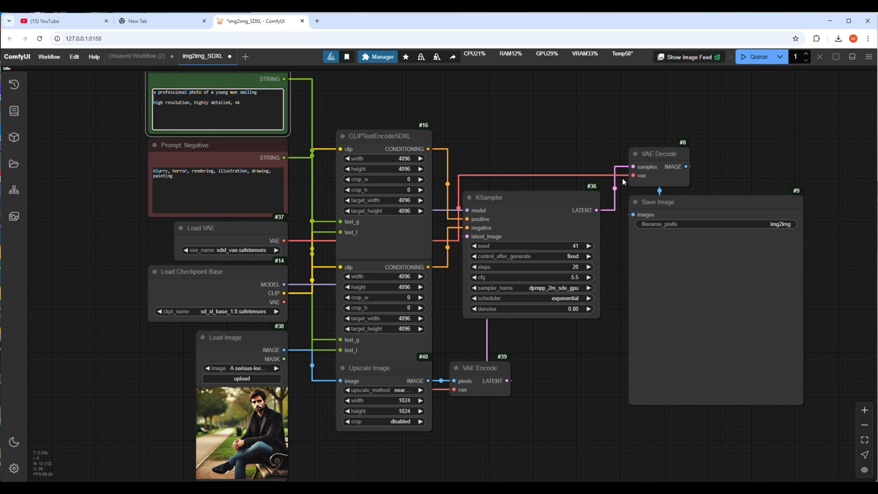
mouse_move(755, 56)
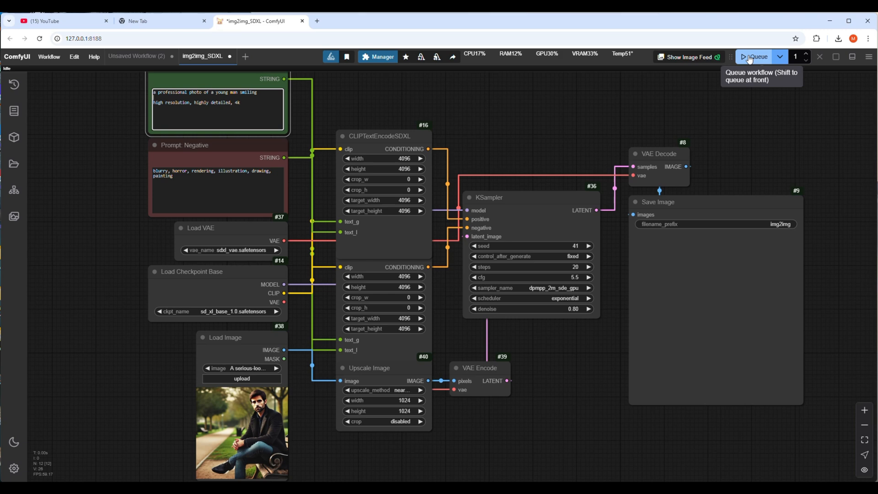
left_click(756, 57)
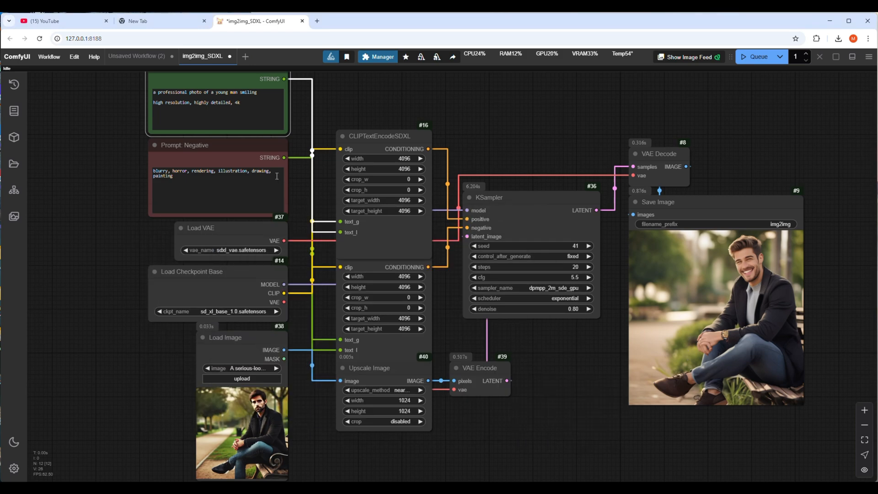
left_click(242, 378)
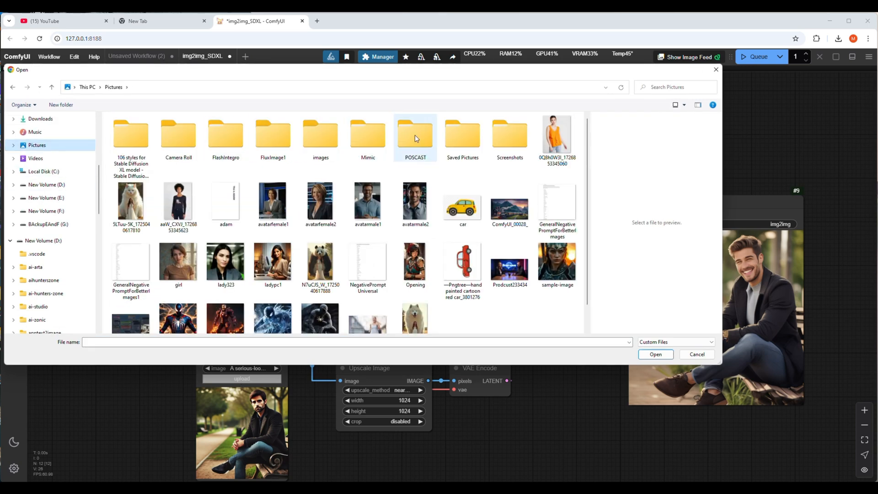
- Run the POSCAST podcast-host image through img2img_SDXL, then switch to Unsaved Workflow (2)
double_click(415, 137)
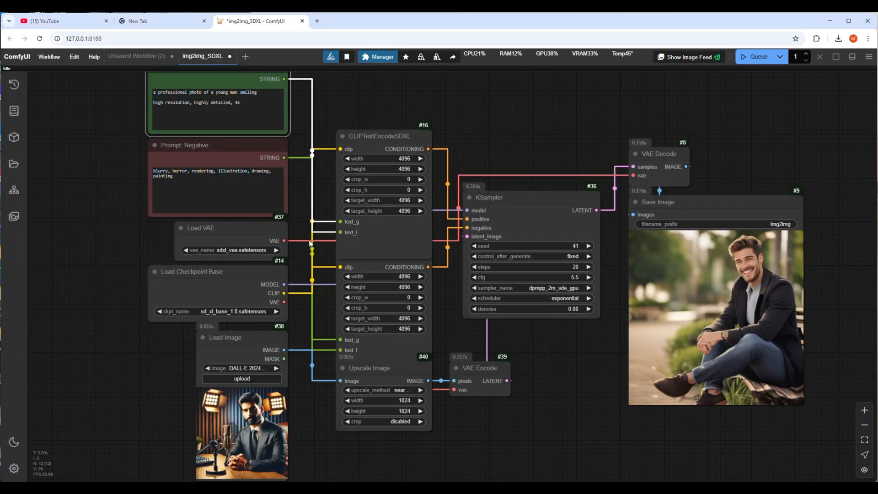
mouse_move(686, 126)
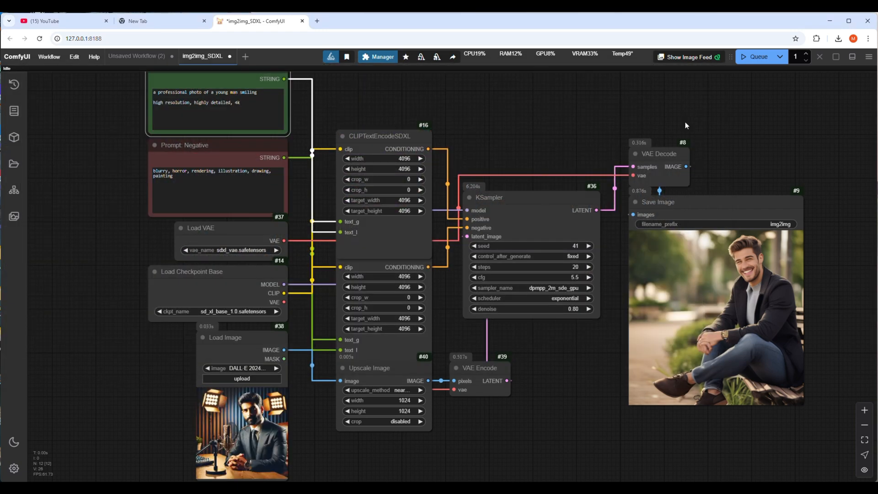
left_click(756, 57)
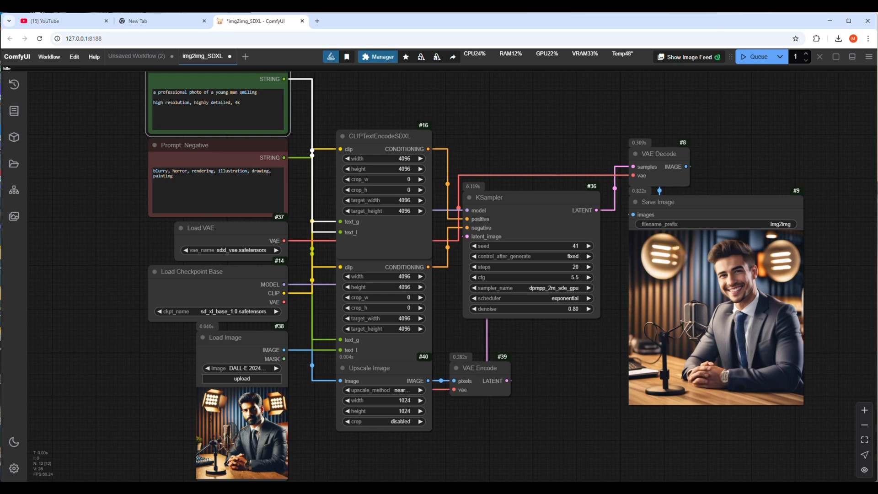
left_click(136, 55)
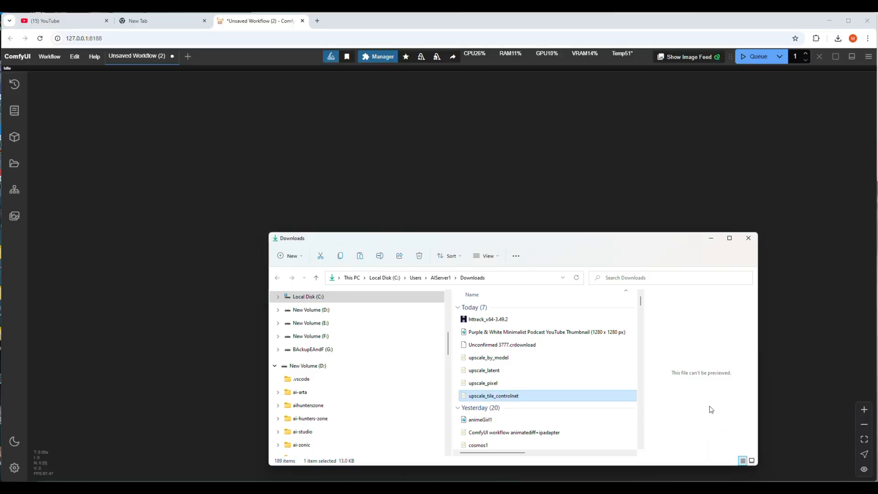
- Drag the upscale_tile_controlnet workflow file from Downloads onto the ComfyUI canvas
left_click_drag(493, 395, 430, 389)
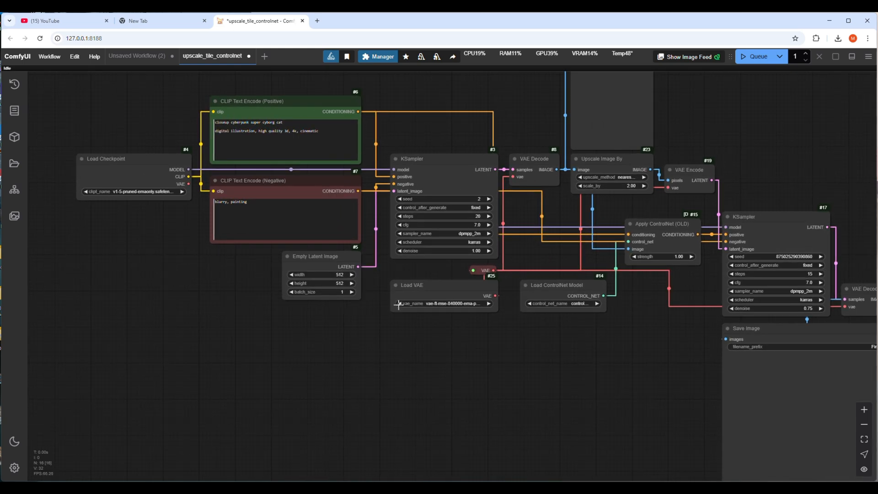
- Select dreamshaper_8, the mse-840000 ema-pruned VAE and the control_v11f1e_sd15_tile ControlNet model
left_click(556, 284)
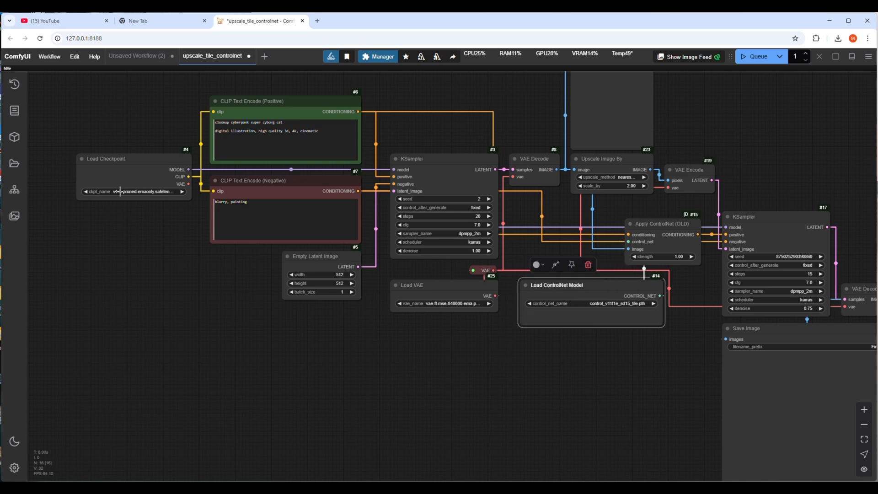
left_click(133, 191)
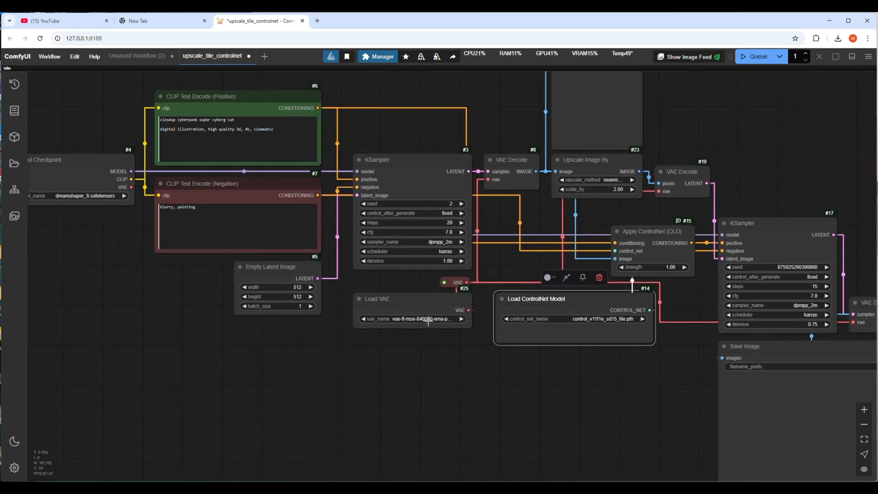
left_click(414, 319)
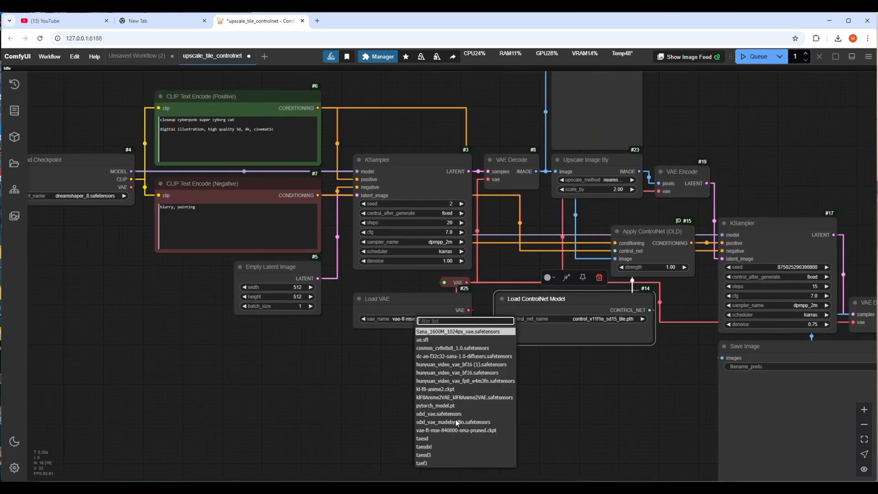
left_click(456, 429)
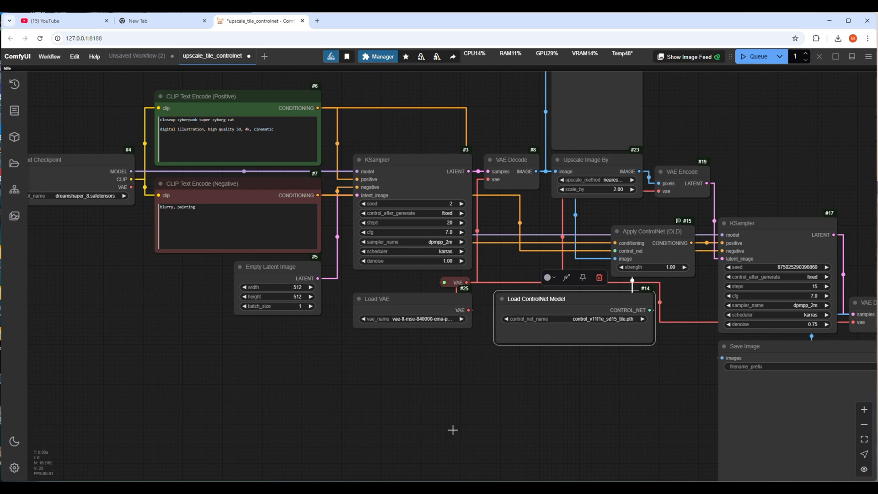
left_click(611, 319)
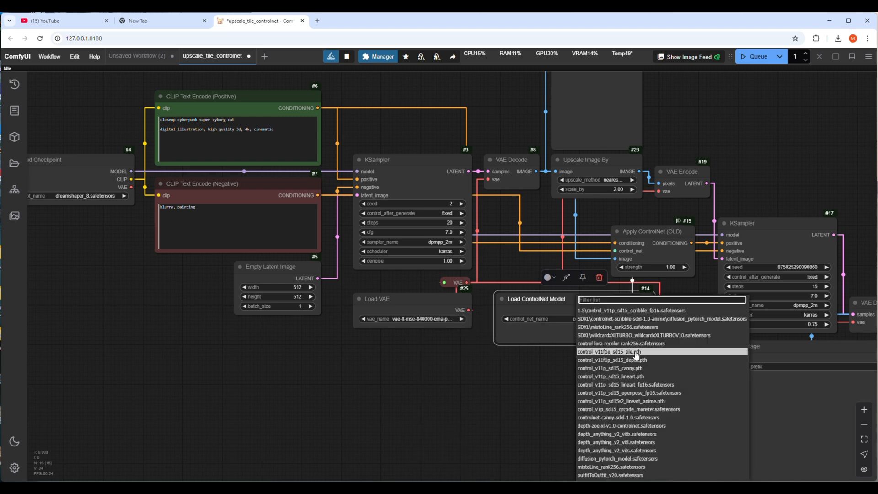
left_click(609, 352)
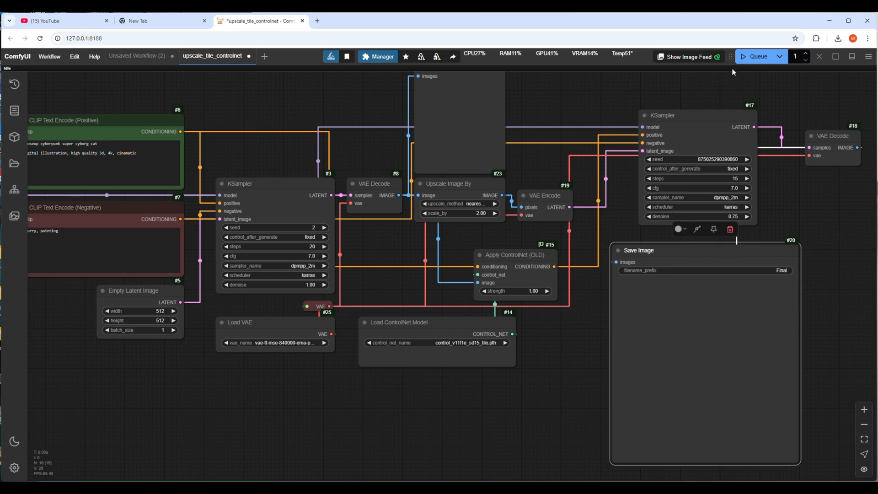
mouse_move(754, 55)
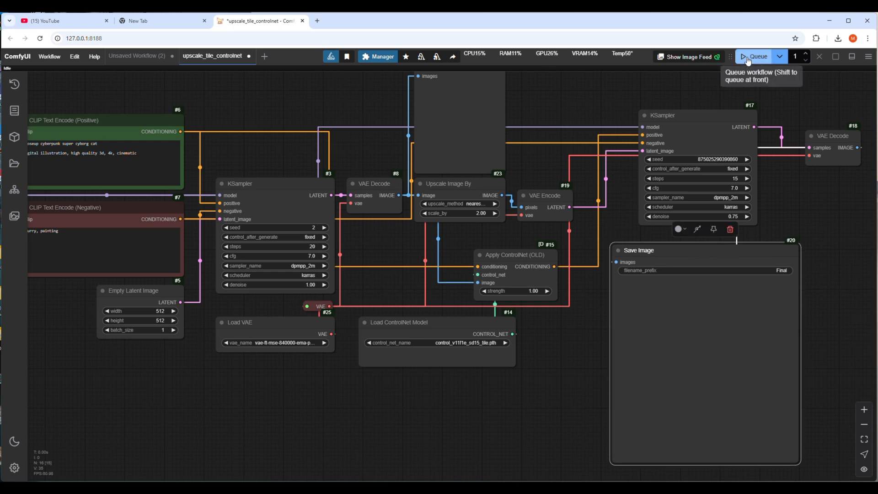
- Queue the upscale workflow to generate the closeup cyborg cat image
left_click(756, 56)
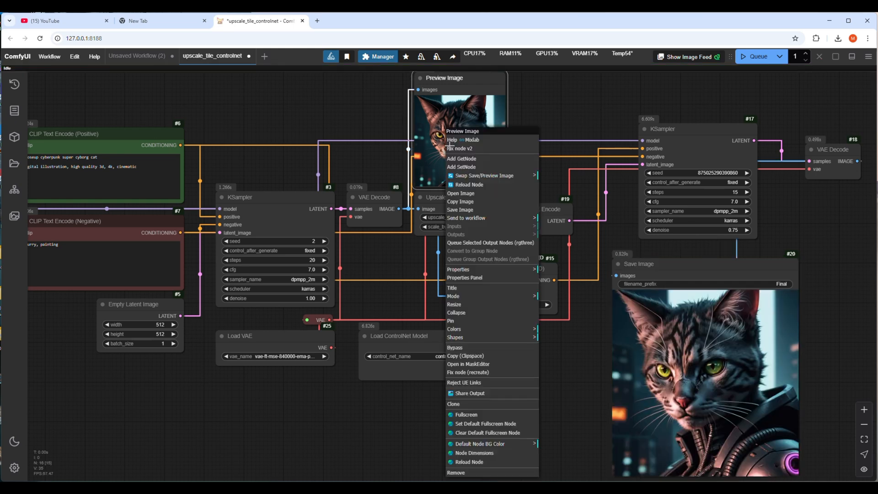
- View the 512x512 preview and 1024x1024 cat images full-size, then close both tabs
left_click(461, 193)
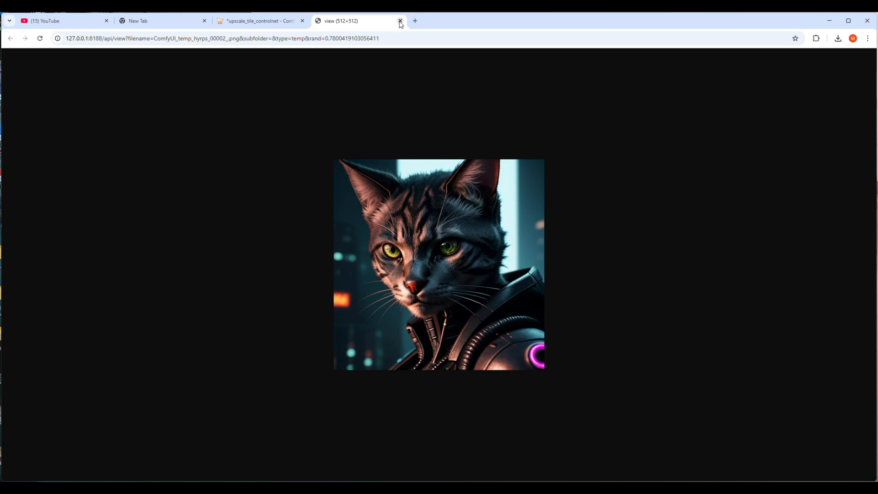
left_click(400, 20)
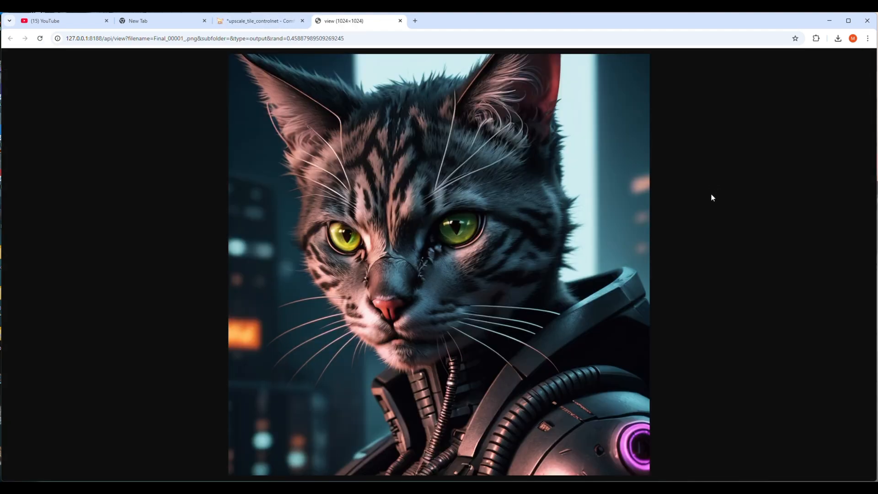
mouse_move(672, 148)
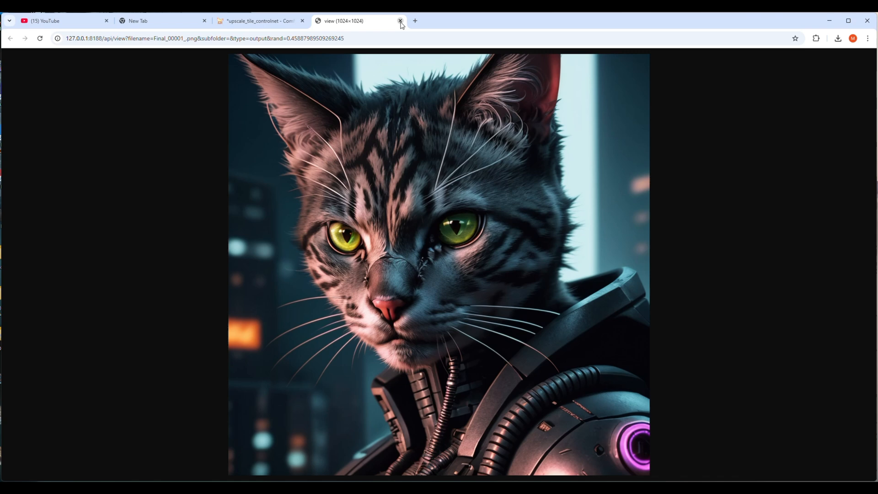
left_click(400, 20)
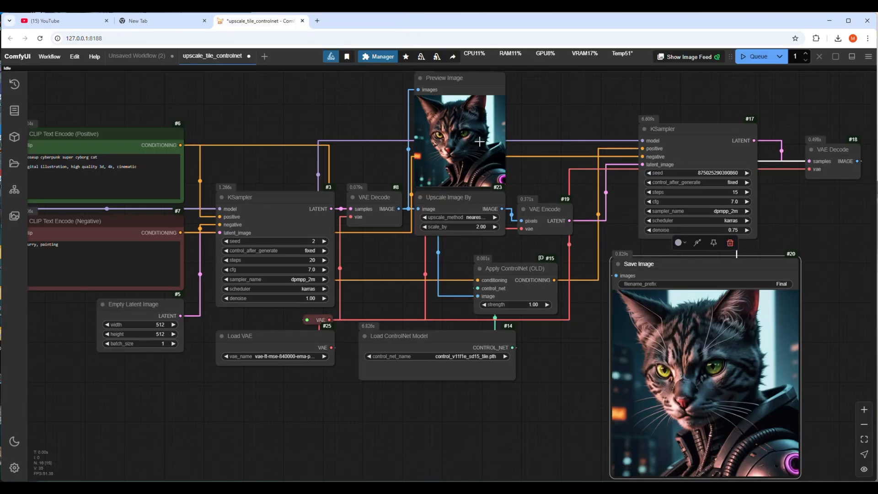
mouse_move(467, 196)
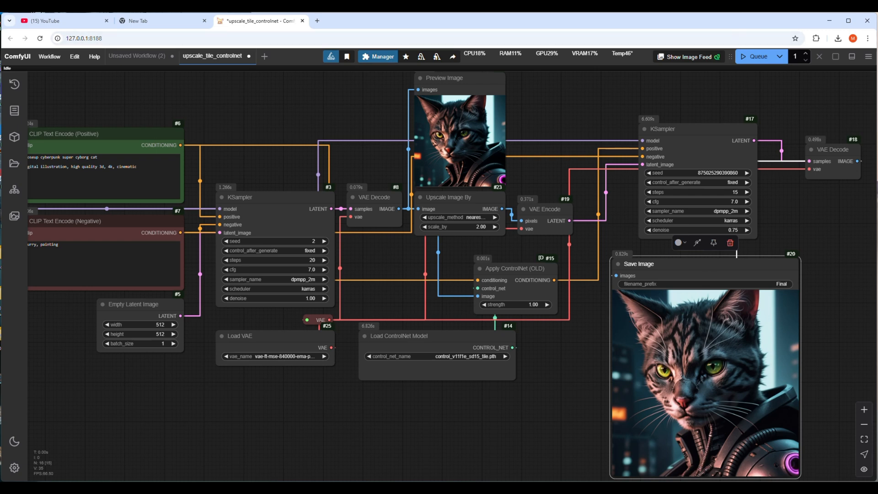
mouse_move(571, 150)
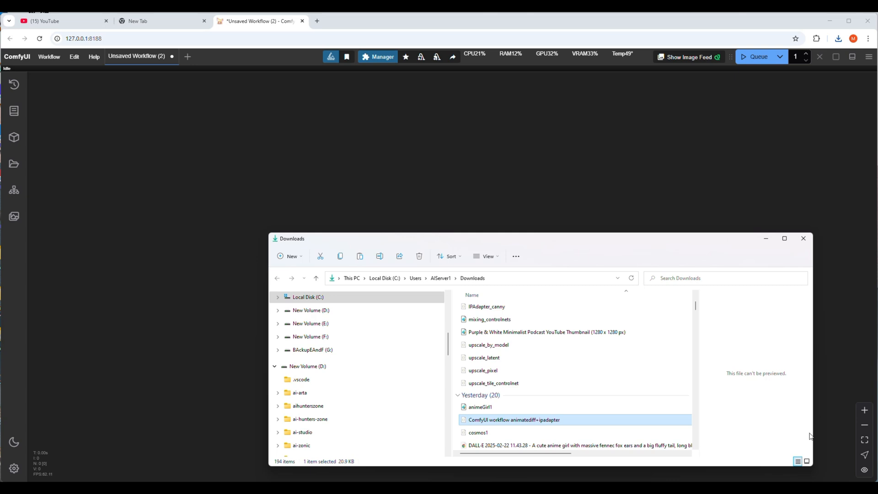
mouse_move(504, 319)
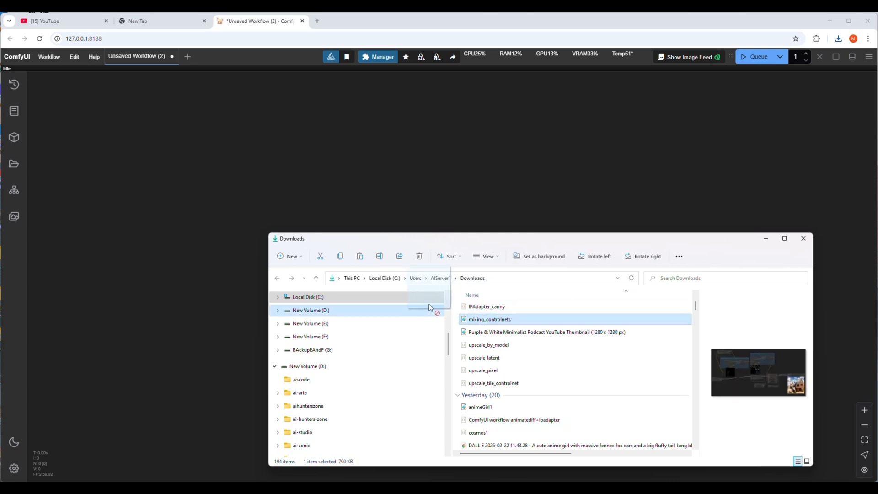
- Load the mixing_controlnets workflow file from Downloads into ComfyUI
double_click(488, 319)
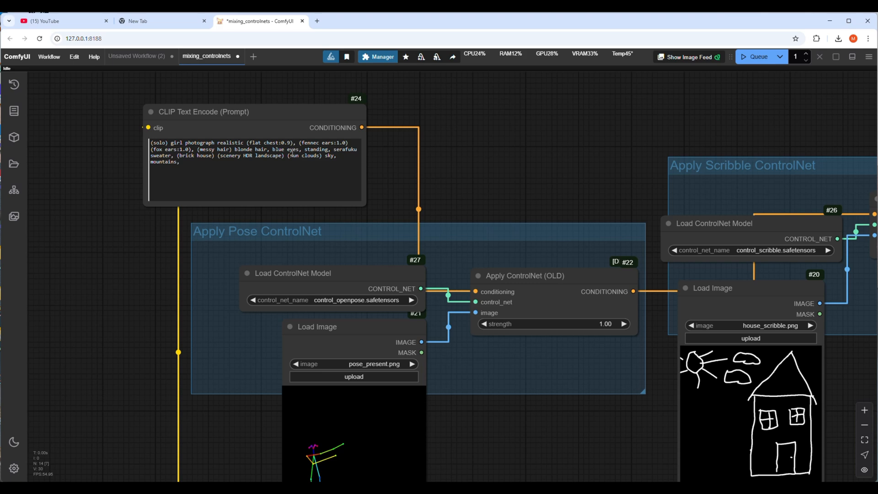
mouse_move(451, 147)
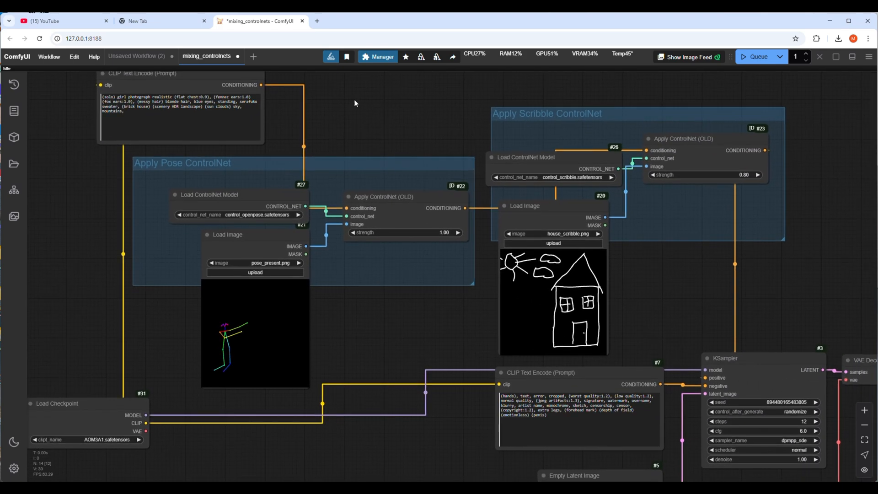
- Set the pose Load ControlNet Model node to control_v11p_sd15_openpose_fp16
left_click_drag(354, 103, 118, 251)
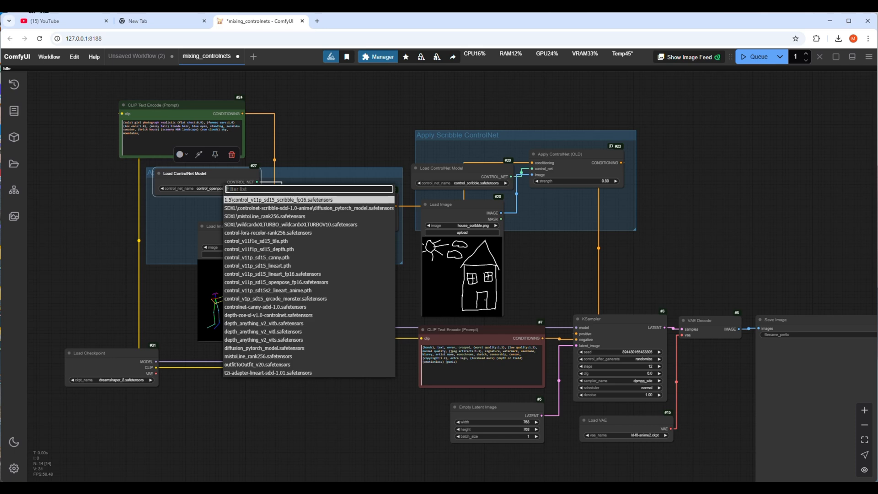
mouse_move(291, 247)
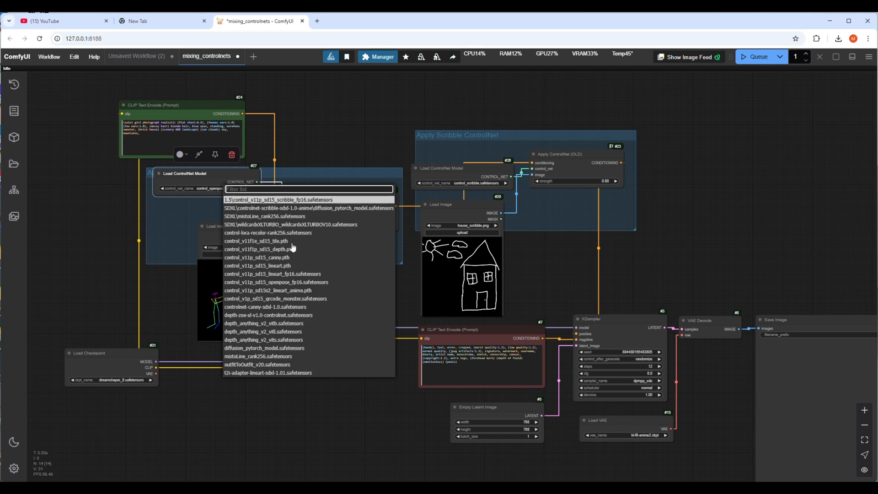
mouse_move(301, 285)
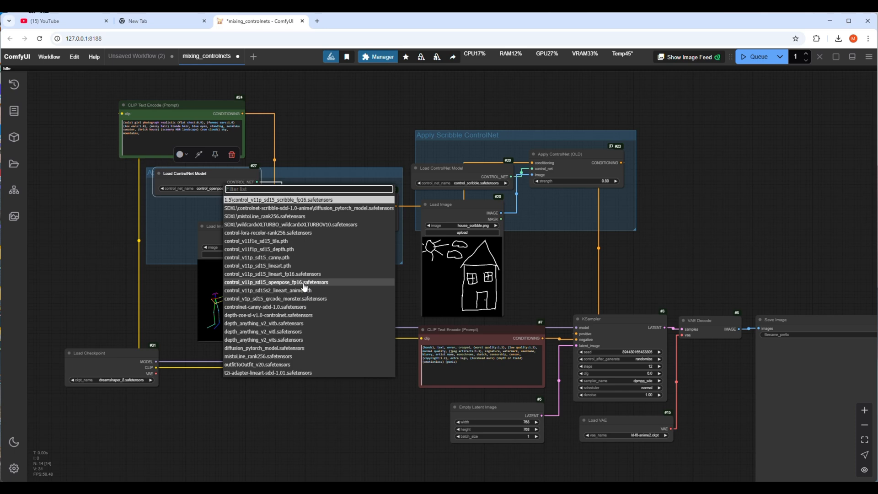
left_click(275, 282)
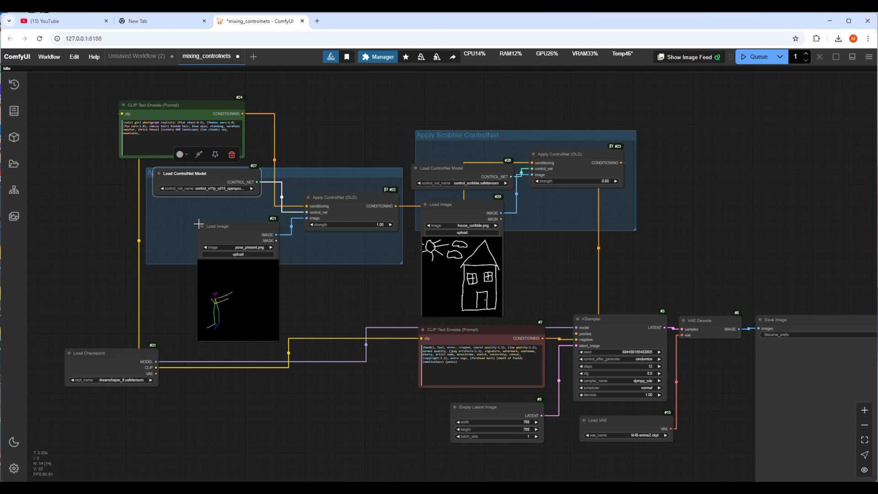
left_click(382, 56)
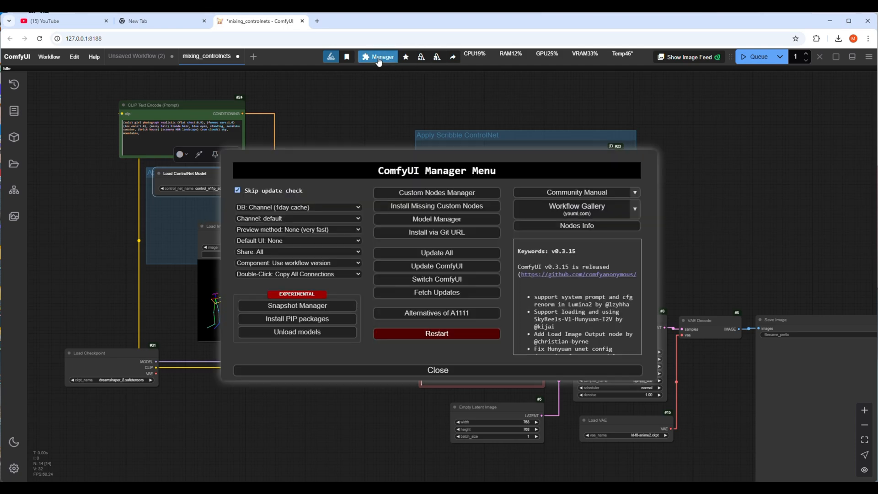
- Search ComfyUI Manager's model list for ControlNet models, then return to the workflow
left_click(436, 219)
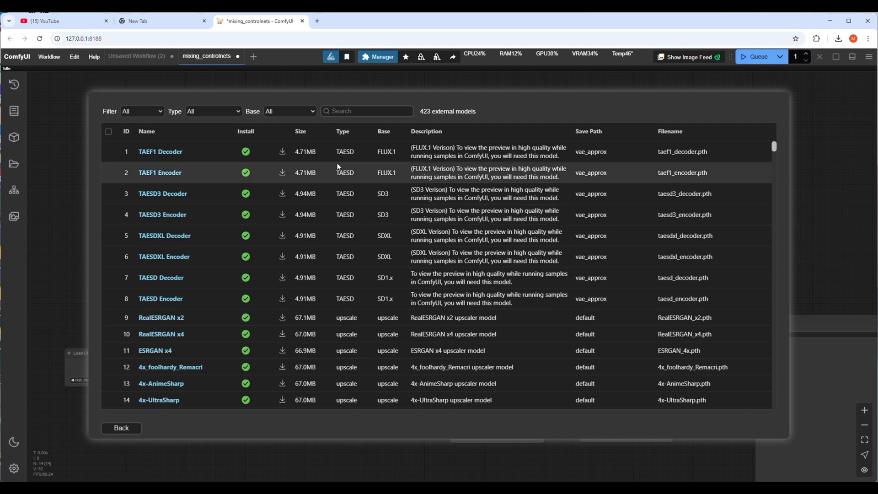
type("cd")
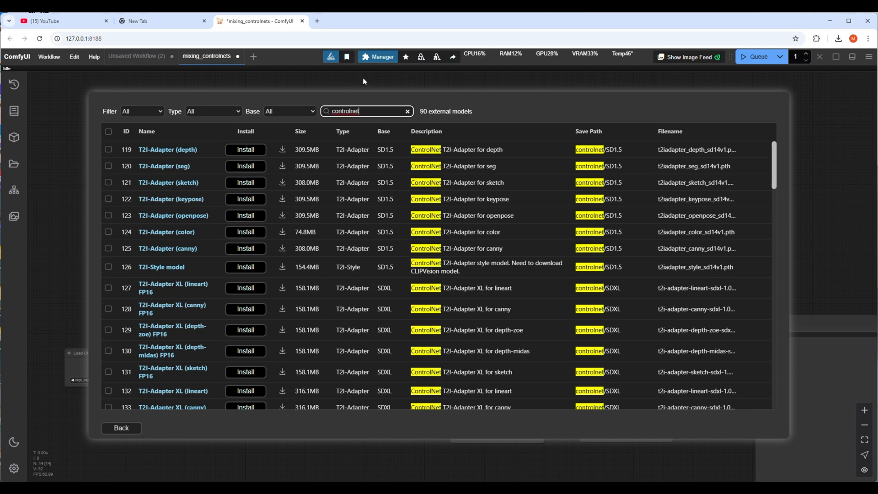
left_click(120, 428)
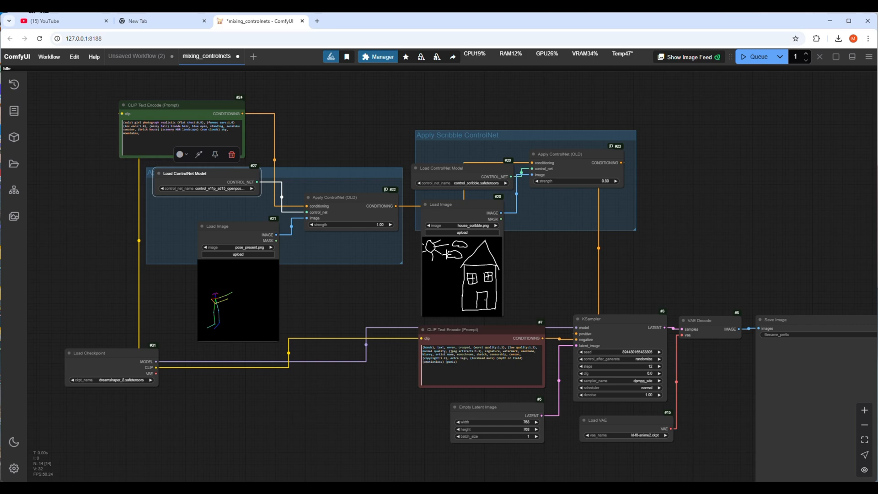
- Move the scribble ControlNet loader above its group and select control_v11p_sd15_scribble_fp16
left_click_drag(462, 168, 385, 102)
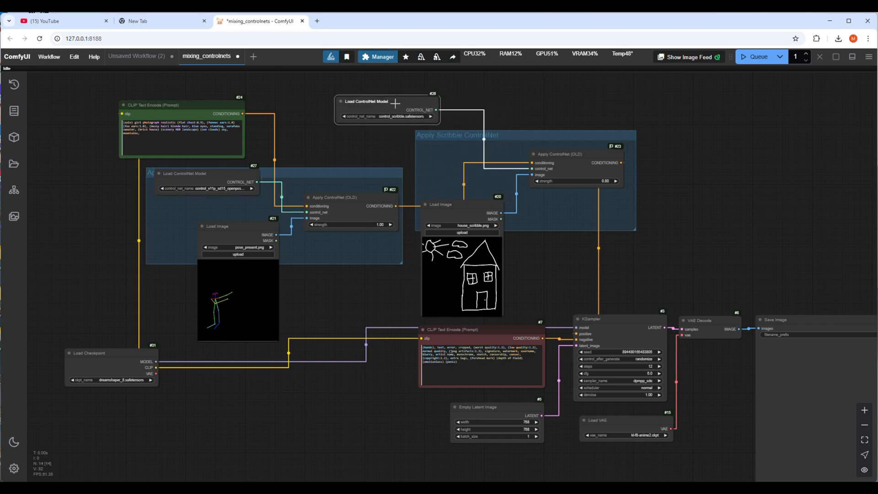
left_click(388, 109)
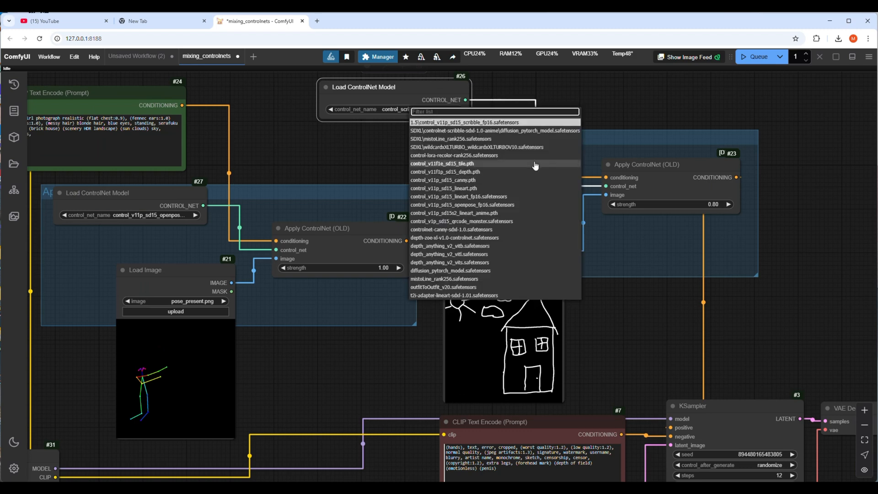
mouse_move(533, 186)
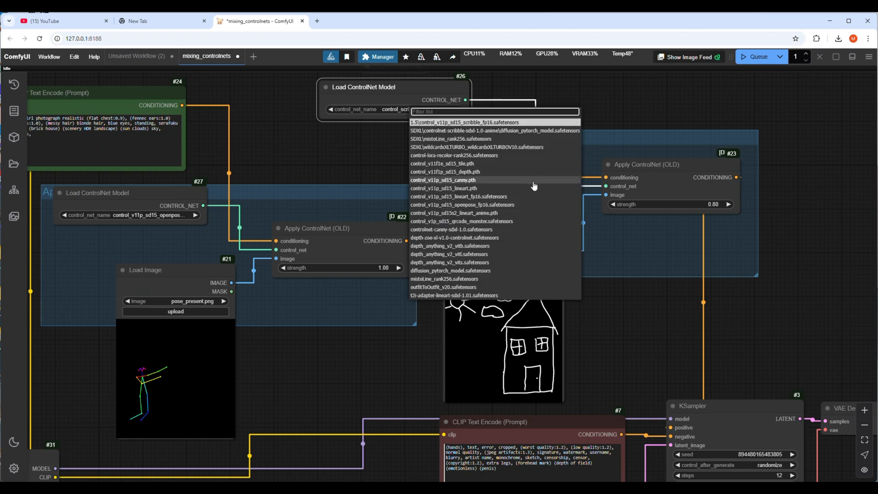
mouse_move(527, 230)
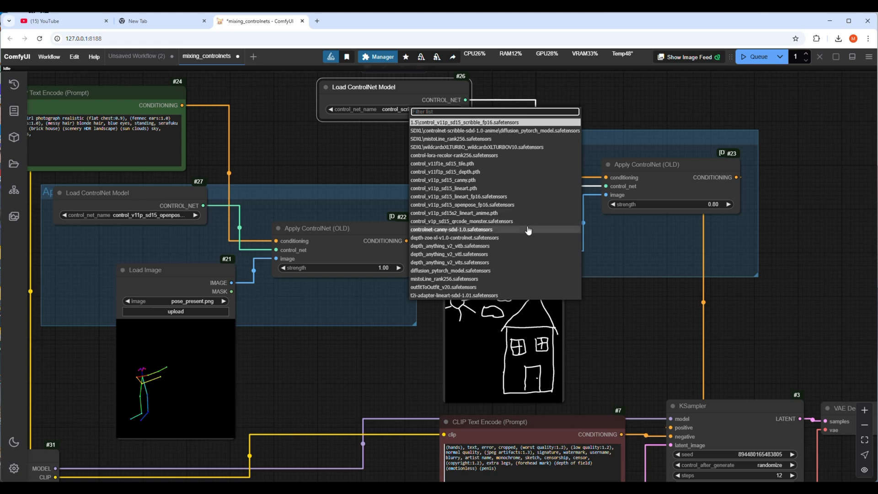
mouse_move(505, 129)
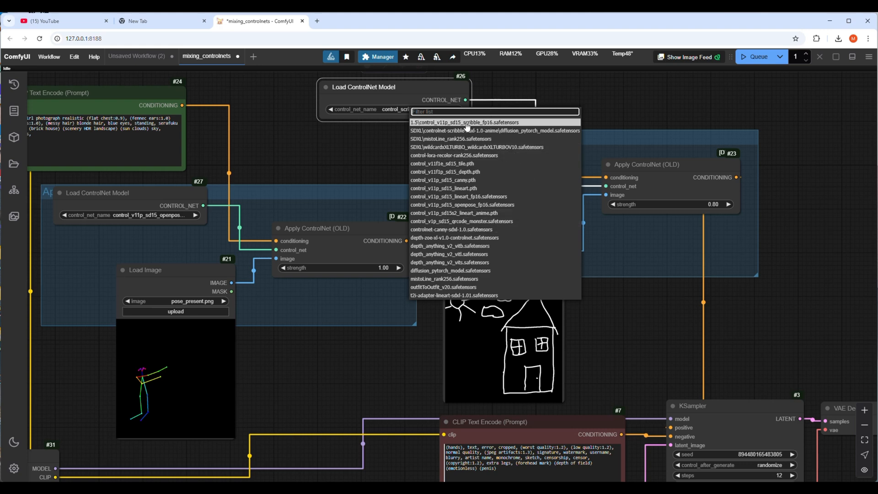
left_click(456, 122)
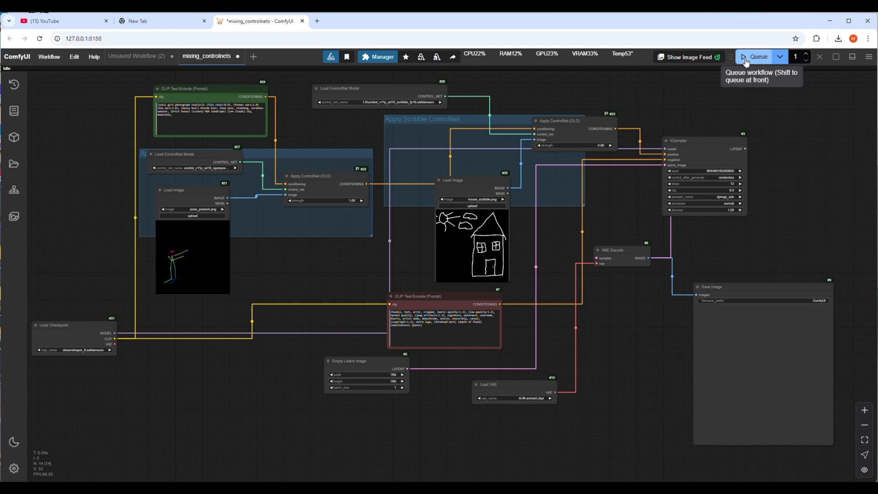
- Queue the mixing_controlnets workflow to generate the fox-eared girl beside a brick house
left_click(757, 57)
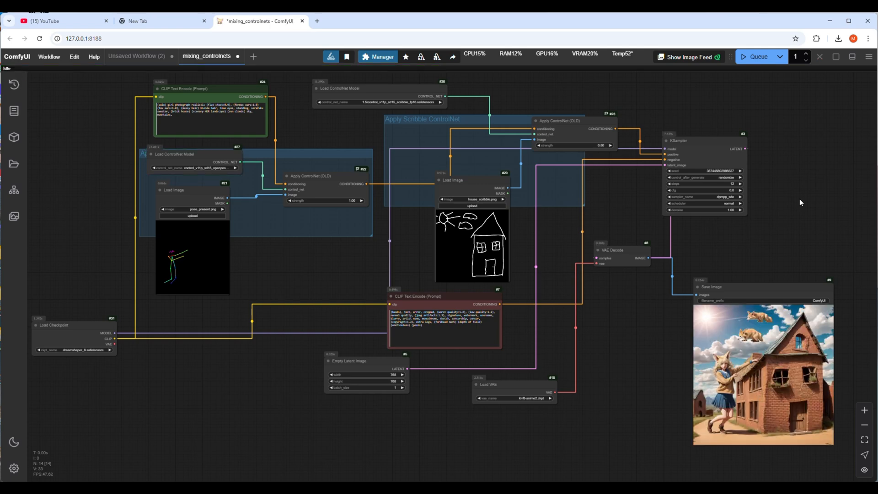
mouse_move(495, 366)
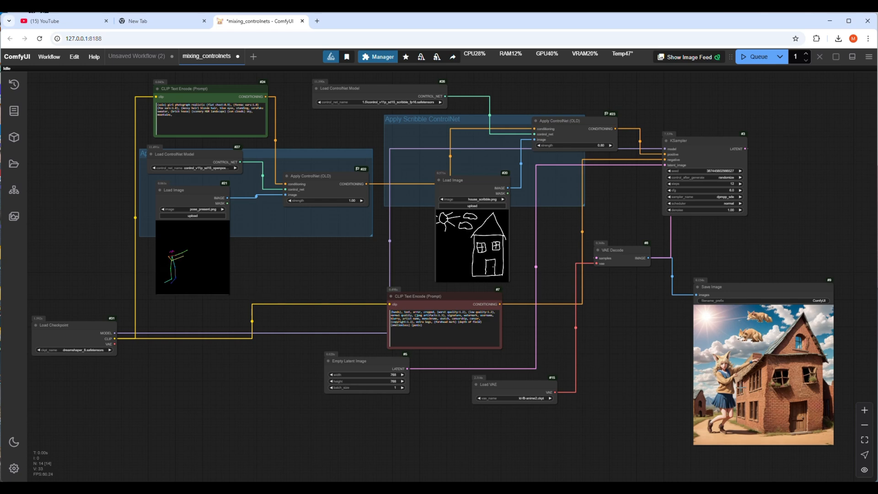
mouse_move(774, 333)
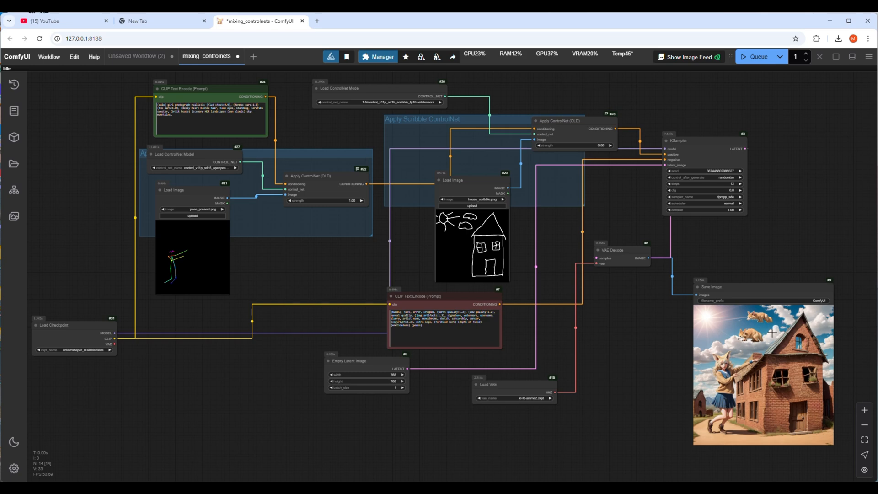
mouse_move(811, 385)
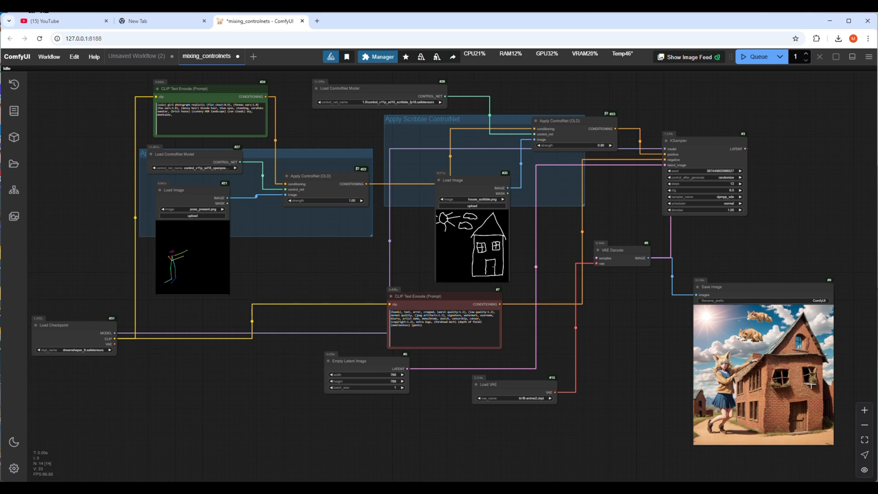
mouse_move(773, 403)
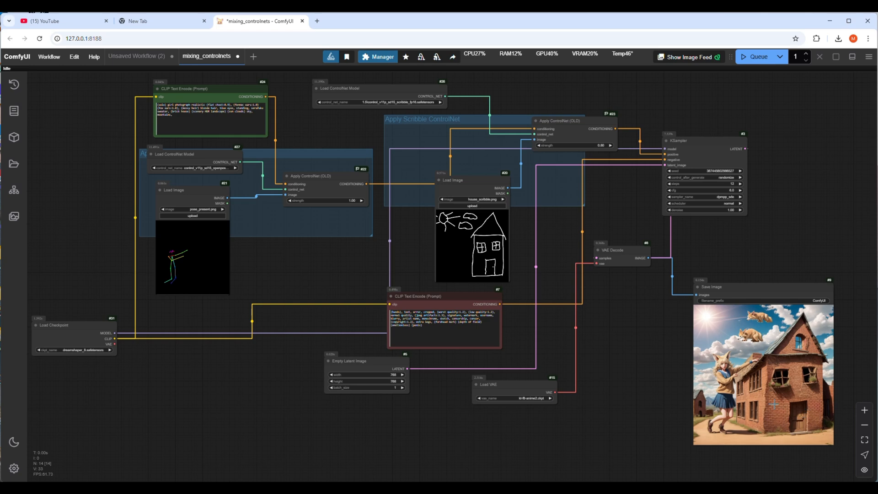
mouse_move(611, 359)
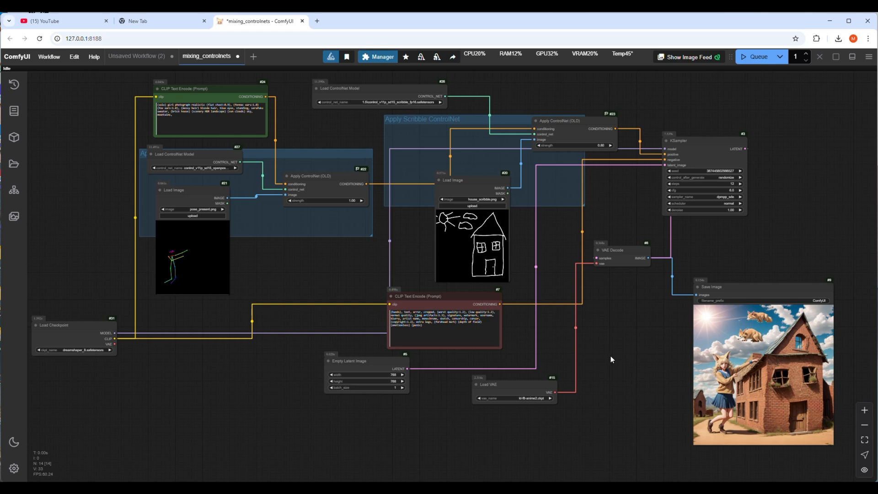
mouse_move(609, 339)
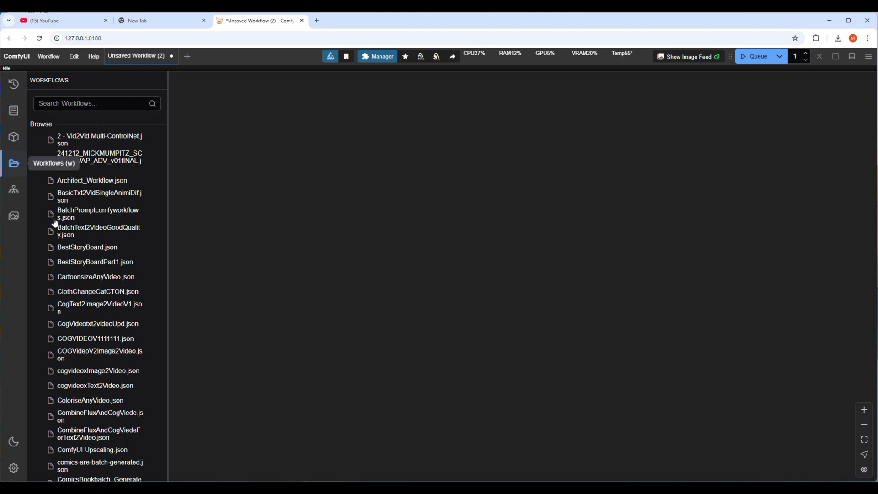
- Open the saved Text2VideoV1A.json workflow from the Workflows sidebar
scroll("down", 3)
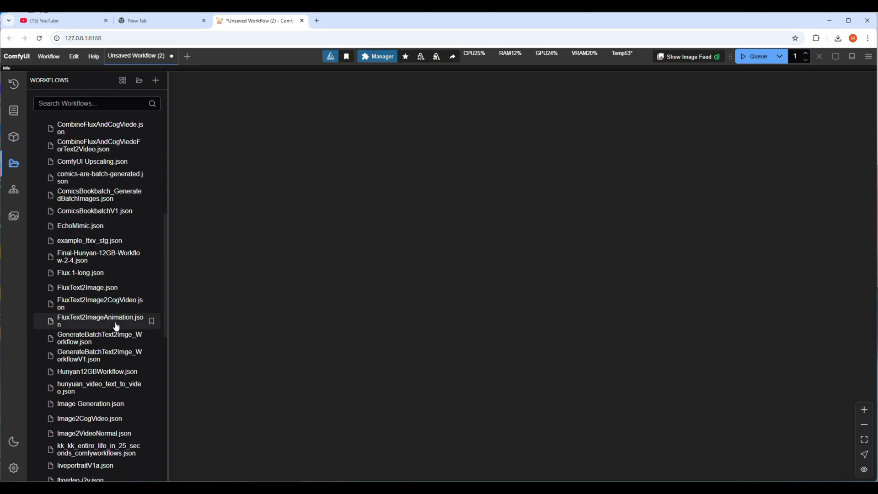
scroll("down", 3)
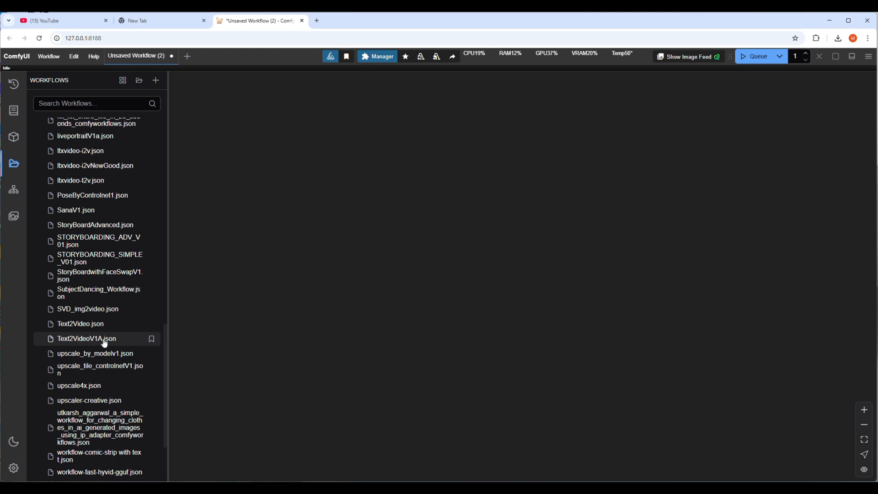
left_click(86, 338)
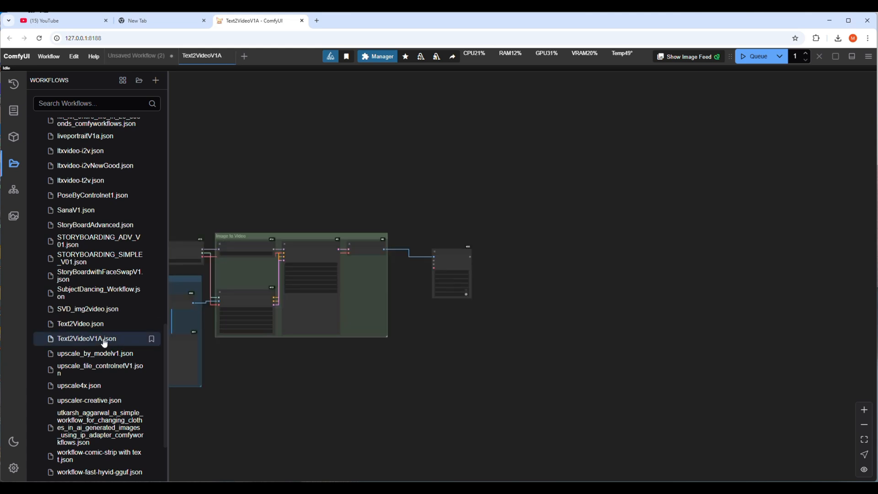
left_click(13, 163)
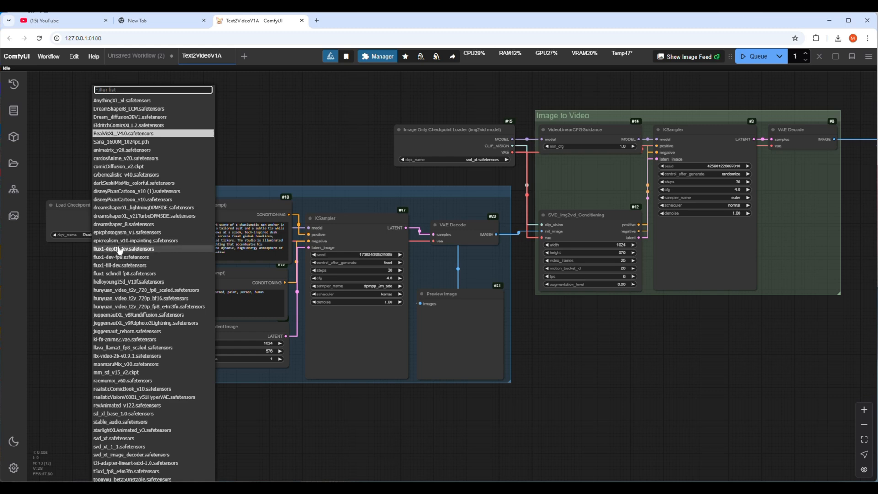
- Choose dreamshaper_8 and svd_xt.safetensors checkpoints, review the negative prompt, and run the workflow
left_click(120, 133)
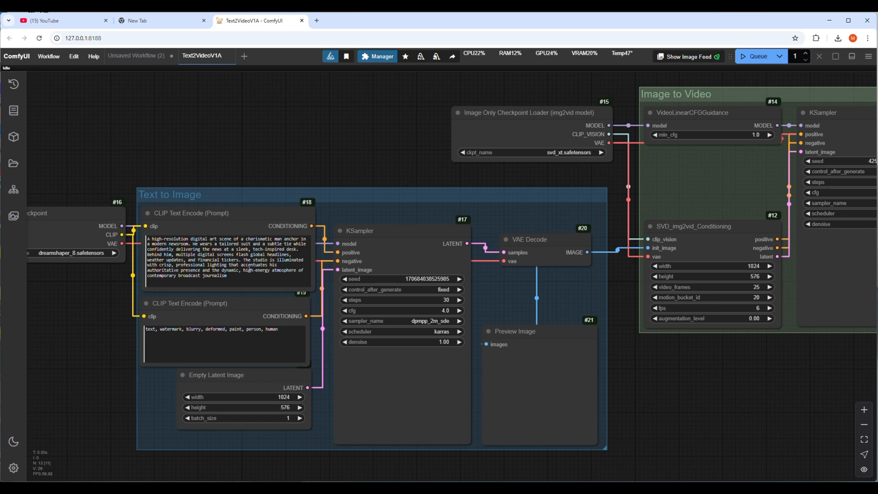
left_click(235, 285)
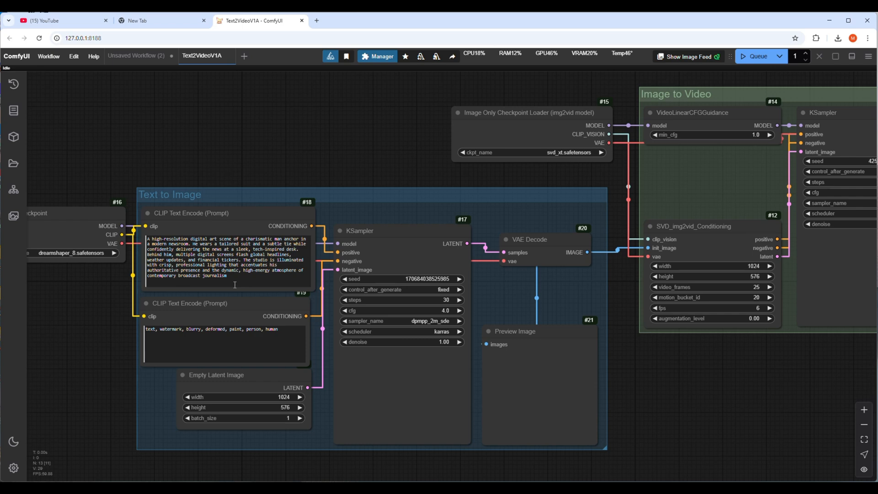
mouse_move(244, 343)
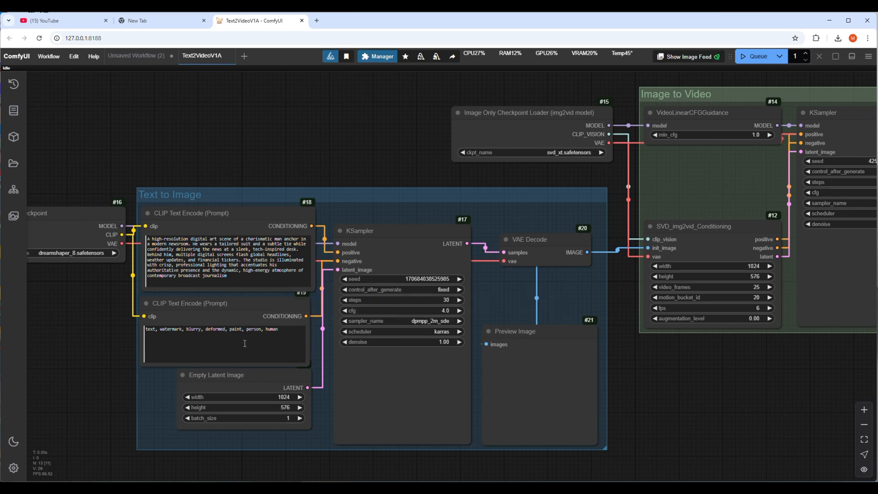
mouse_move(339, 379)
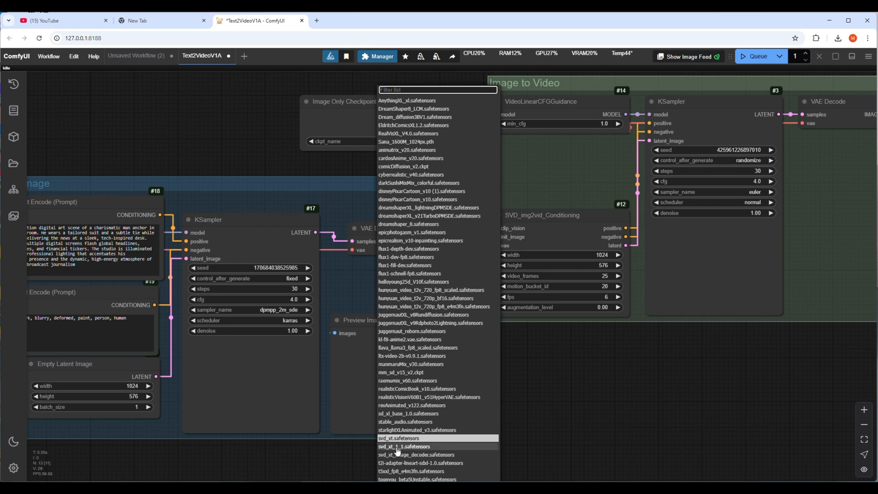
mouse_move(399, 439)
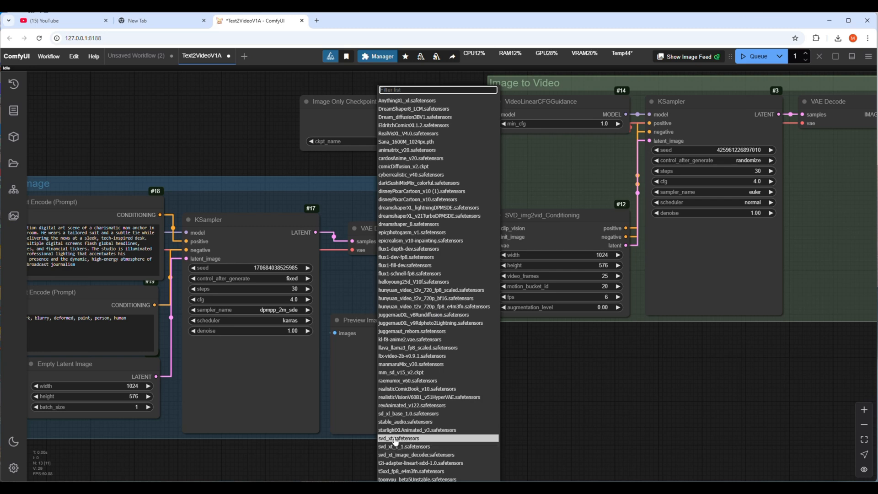
left_click(399, 439)
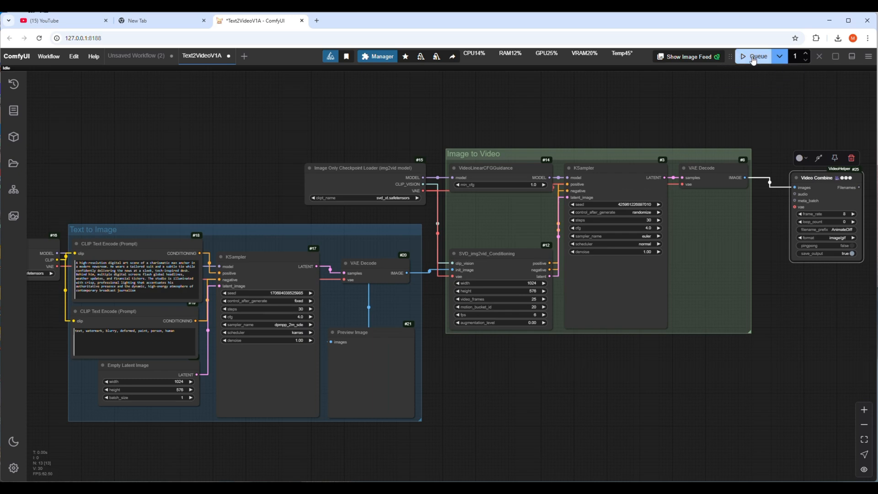
left_click(759, 55)
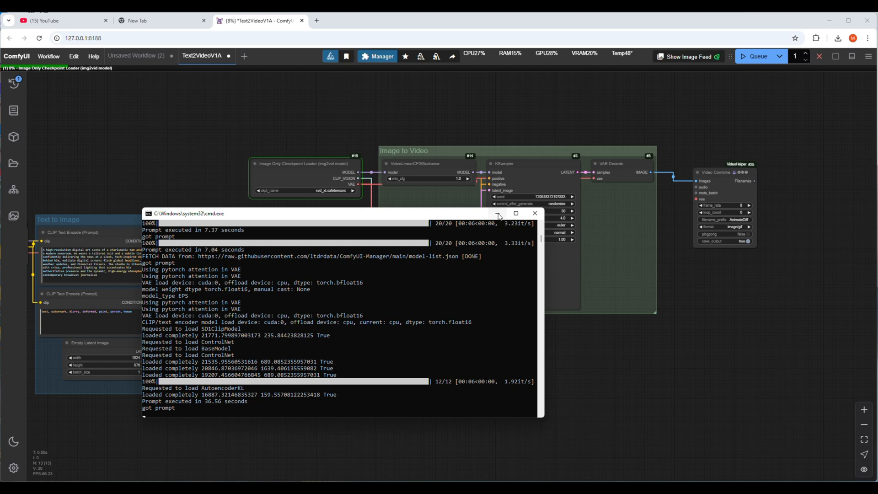
- Minimize the console window showing Text2VideoV1A generation progress
left_click(514, 213)
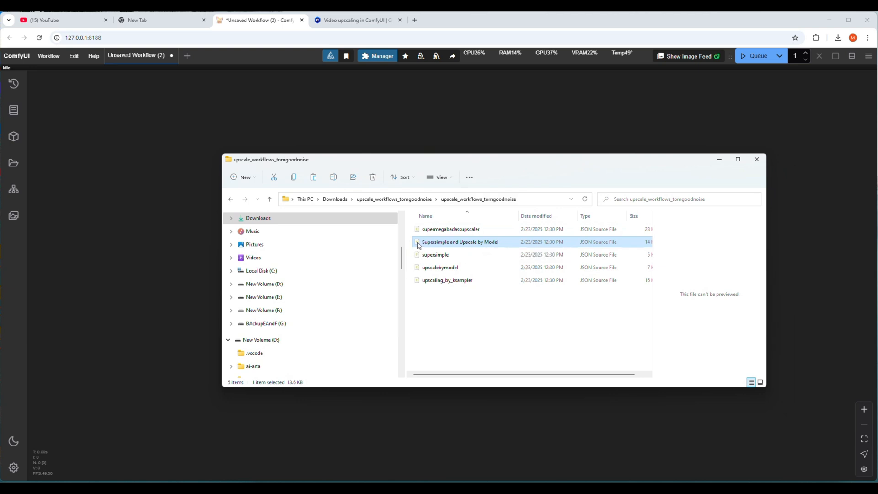
- Load the Supersimple and Upscale by Model JSON, dismiss missing nodes, and add Video Combine after Image Mix
double_click(460, 241)
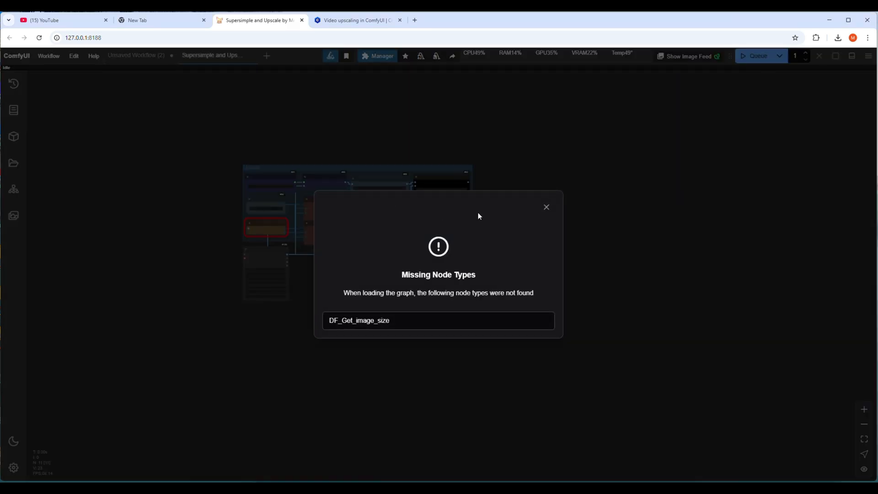
left_click(546, 207)
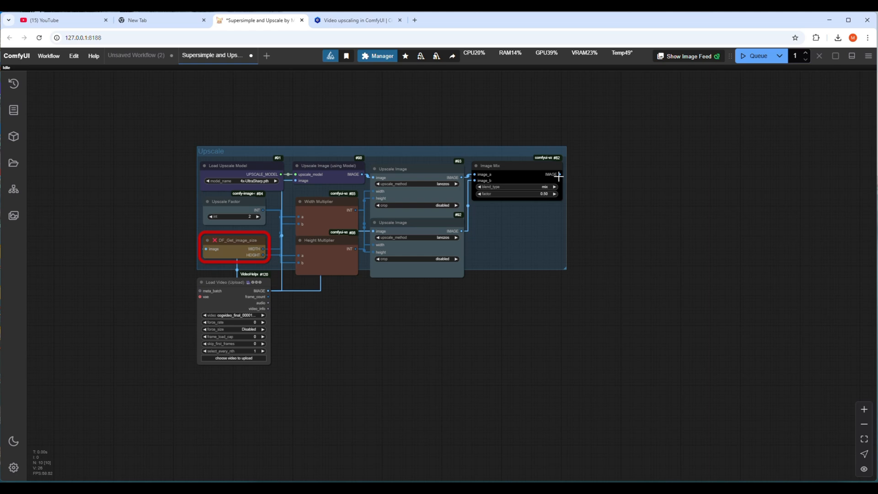
left_click(559, 175)
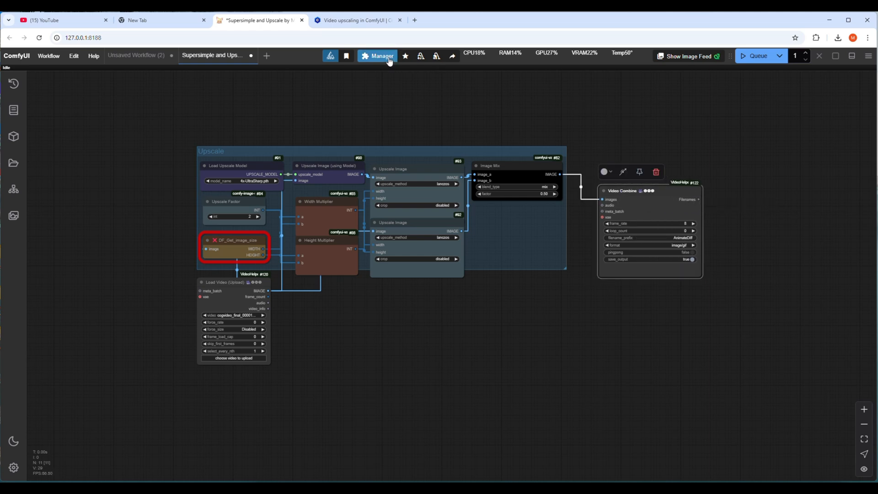
- Install the latest Derfuu_ComfyUI_ModdedNodes via Manager's missing custom nodes, then restart ComfyUI
left_click(382, 55)
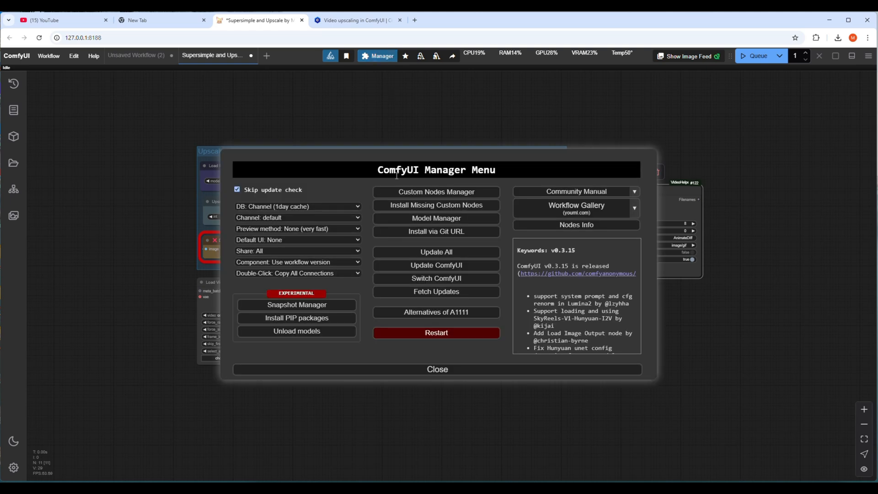
mouse_move(436, 205)
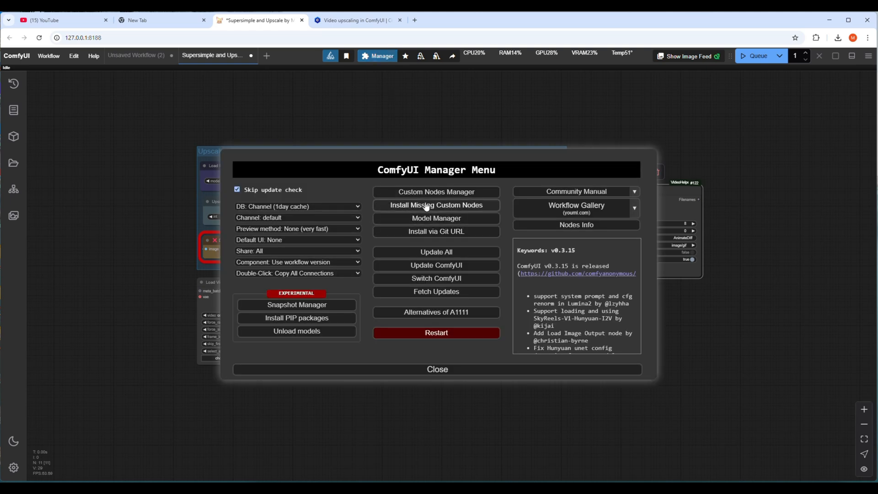
left_click(436, 205)
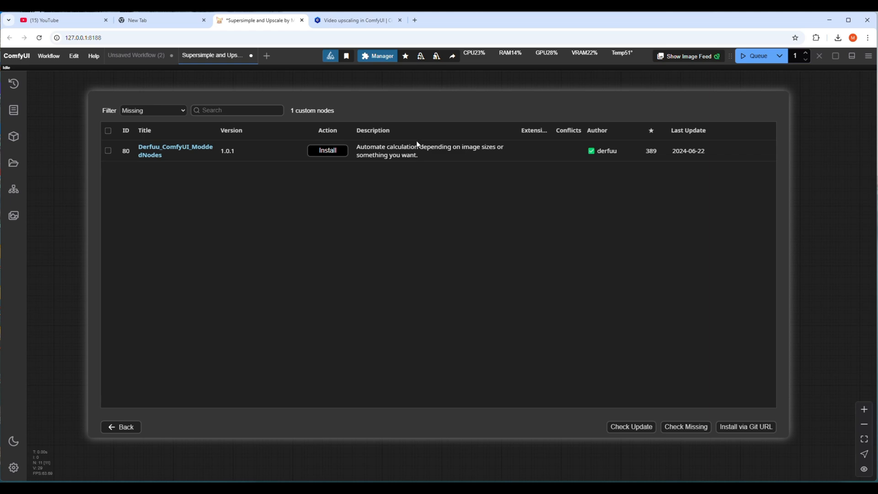
left_click(327, 150)
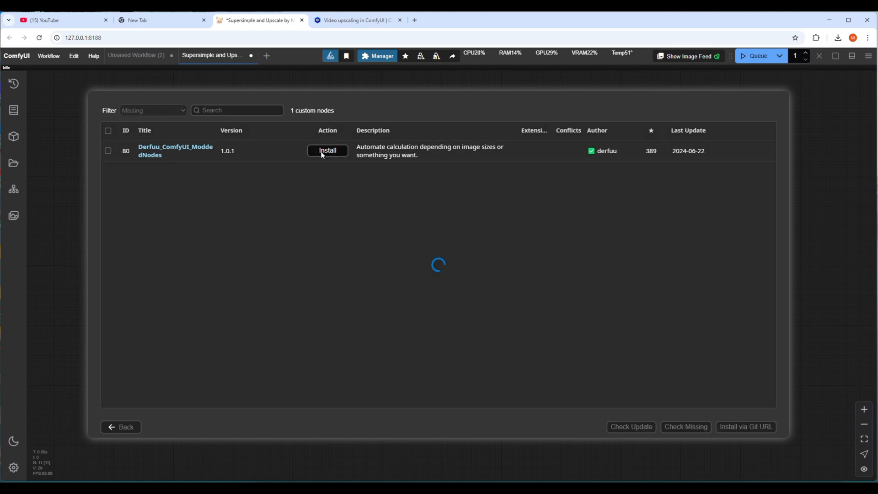
left_click(327, 150)
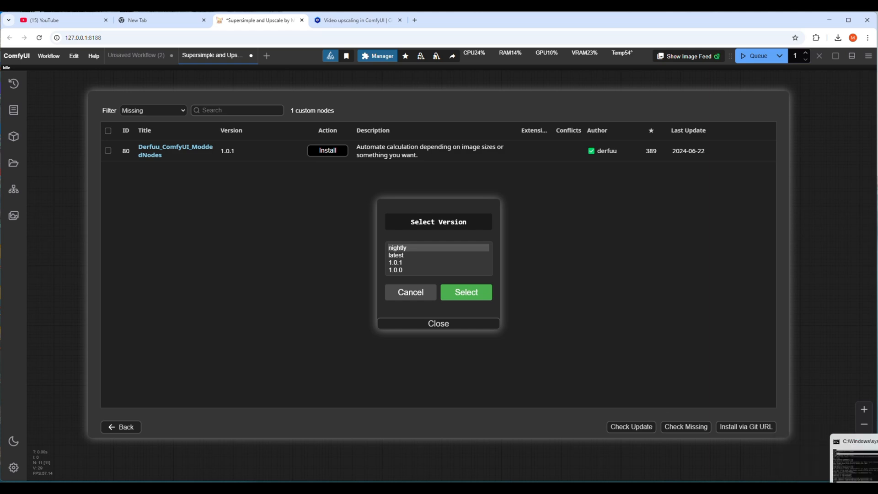
mouse_move(629, 305)
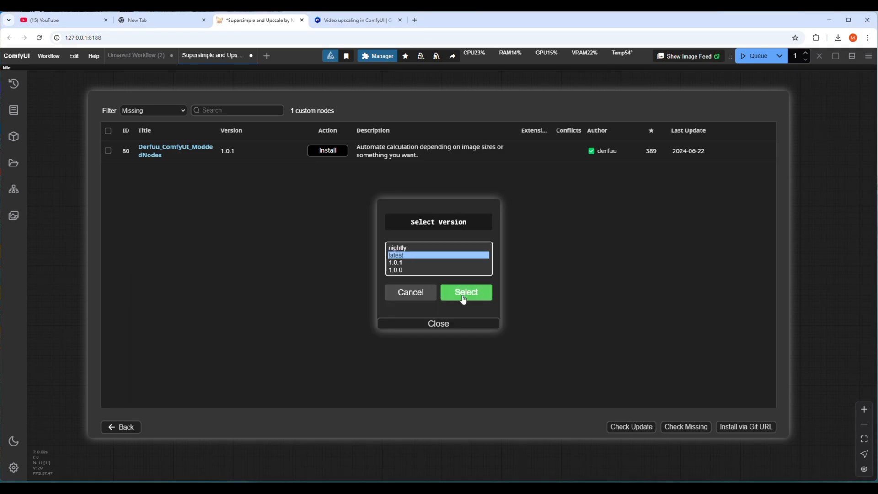
left_click(466, 291)
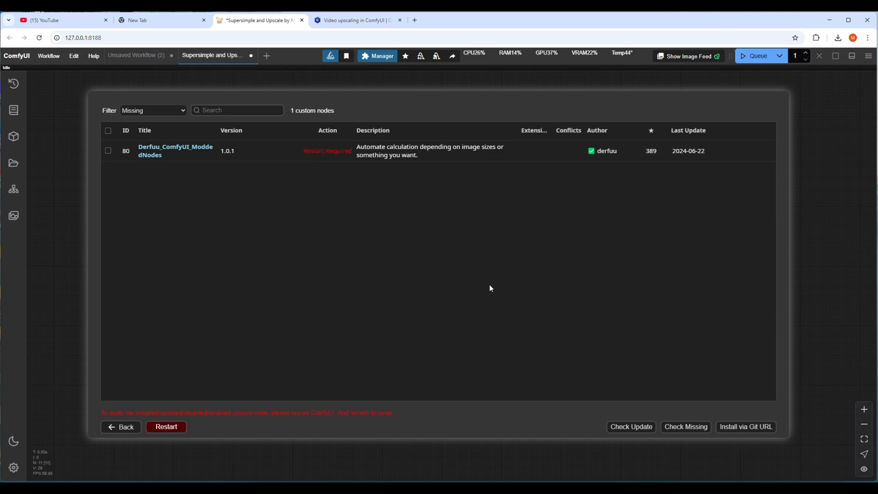
left_click(381, 56)
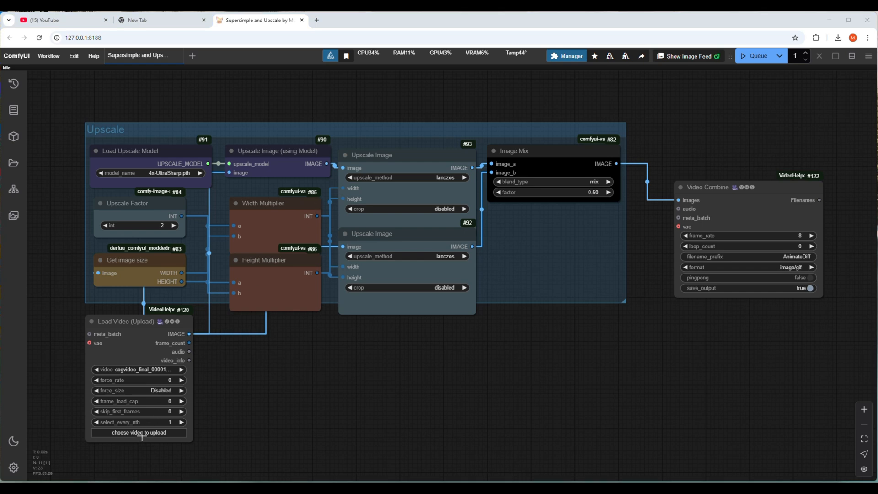
- Upload CogVideoX_DXLora_Output_00002 into the Load Video node, replacing cogvideo_final
left_click(139, 431)
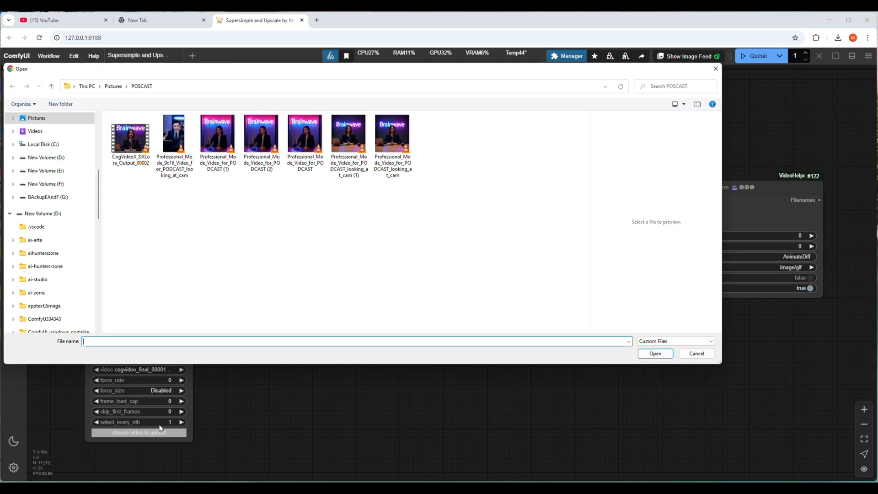
left_click(130, 135)
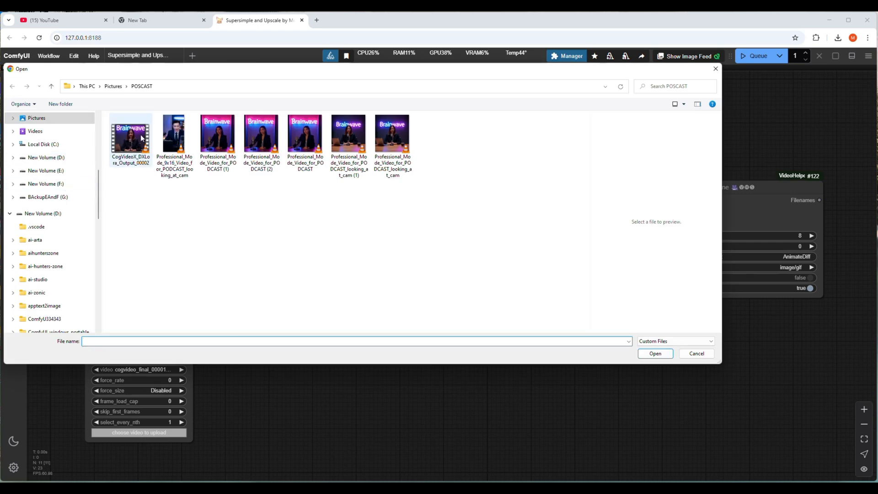
mouse_move(130, 134)
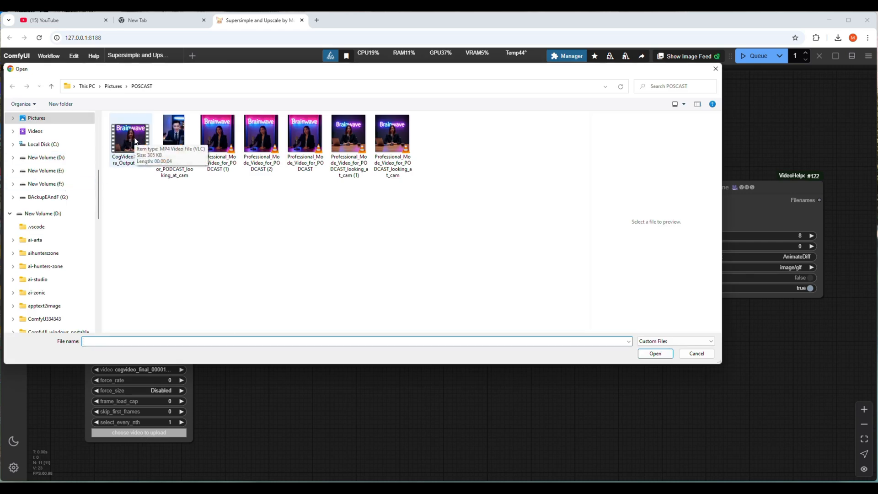
left_click(130, 136)
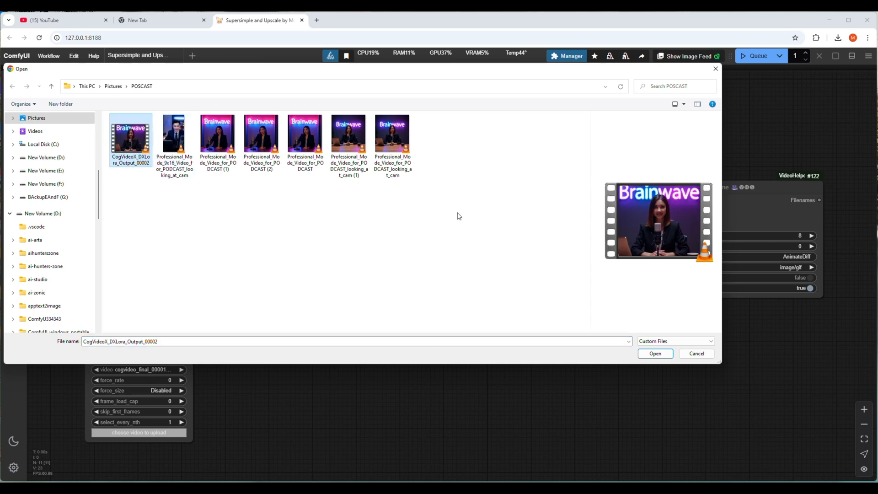
left_click(654, 354)
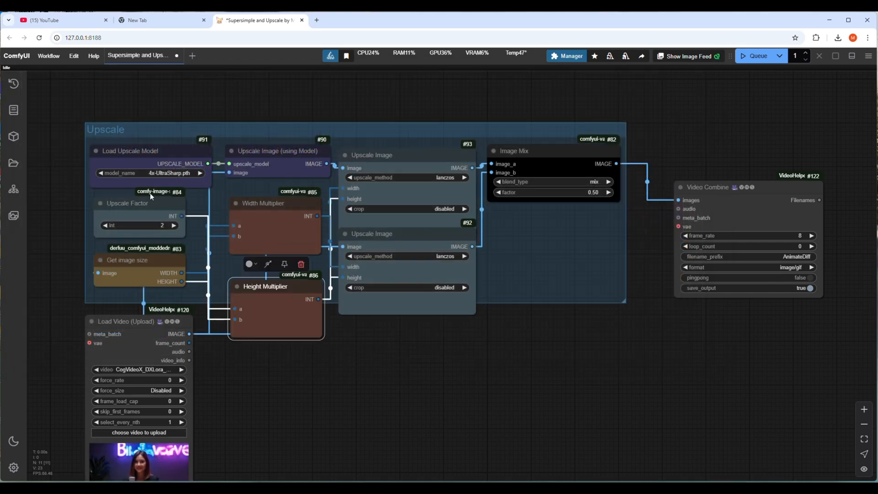
left_click(148, 172)
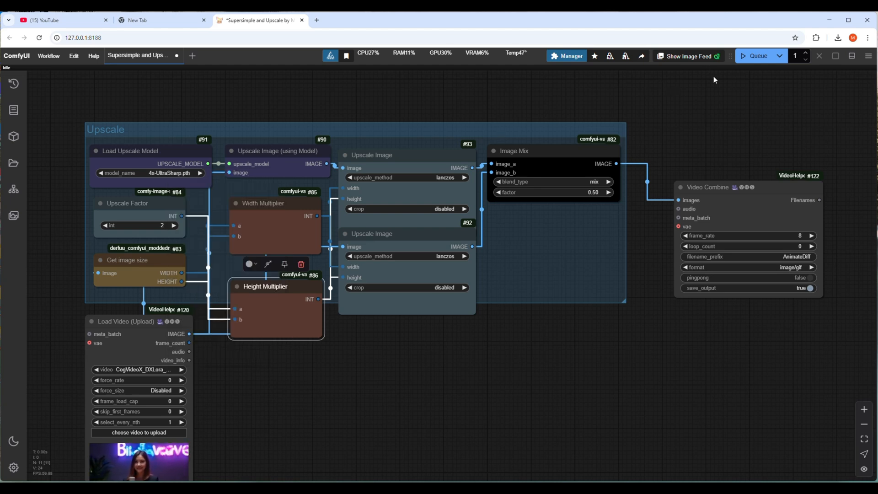
mouse_move(757, 55)
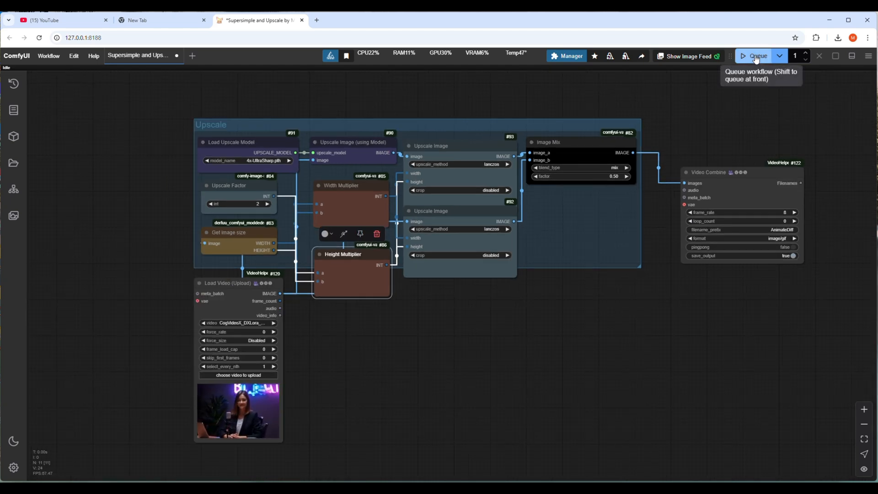
- Queue the upscale workflow and view the upscaled Brainwave presenter video in Video Combine
left_click(756, 55)
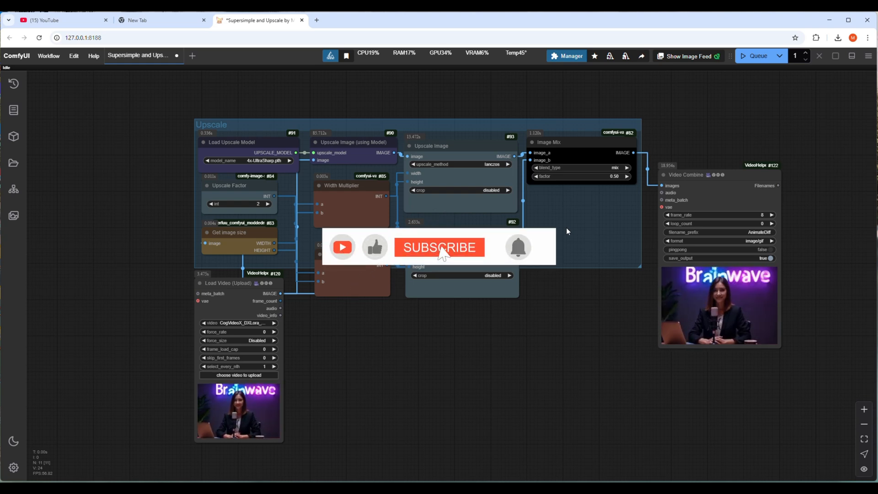
left_click(438, 247)
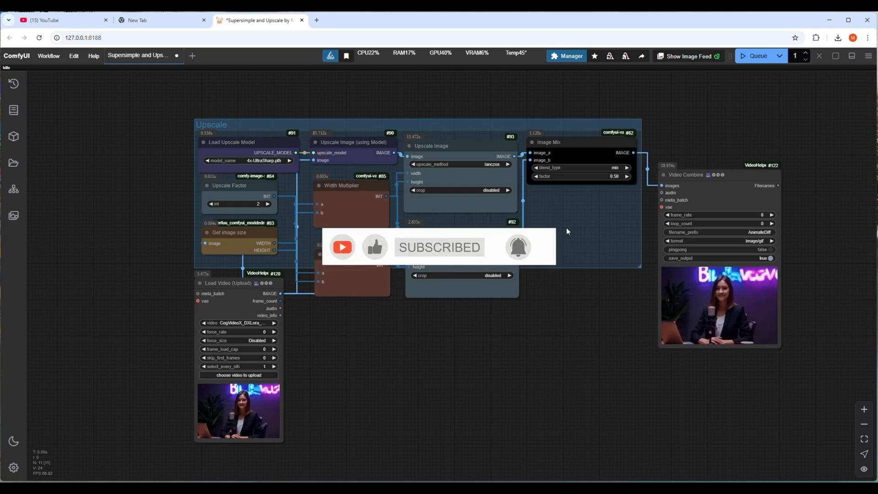